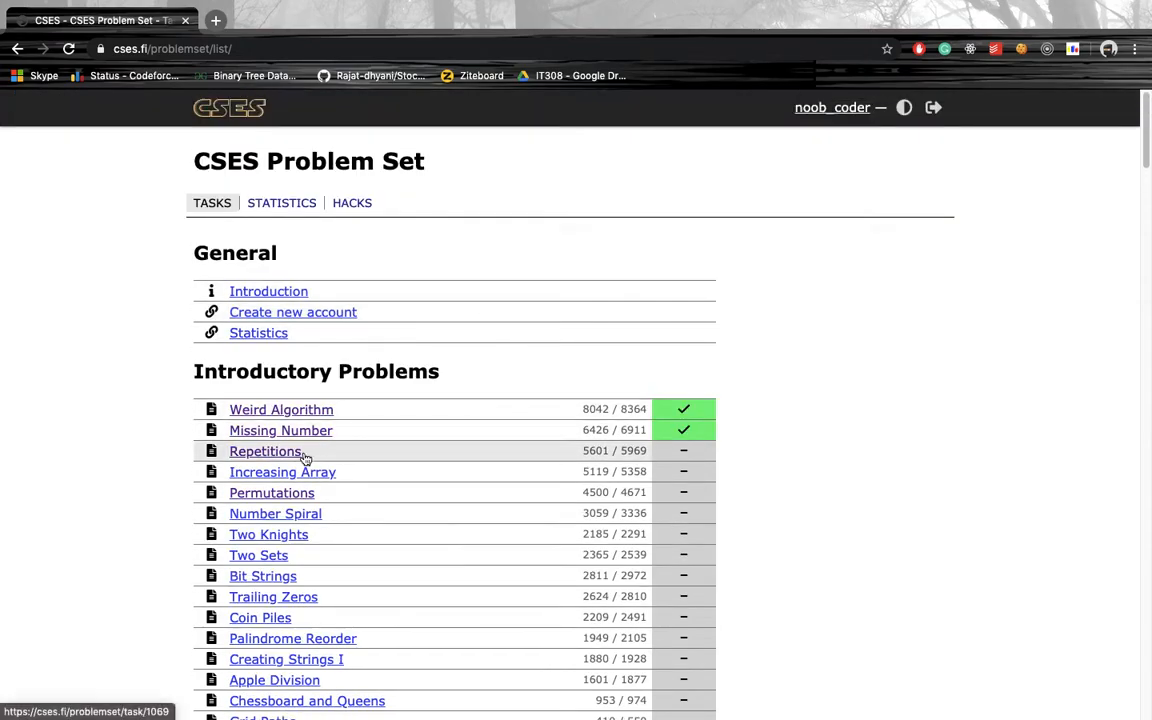
mouse_move(275, 458)
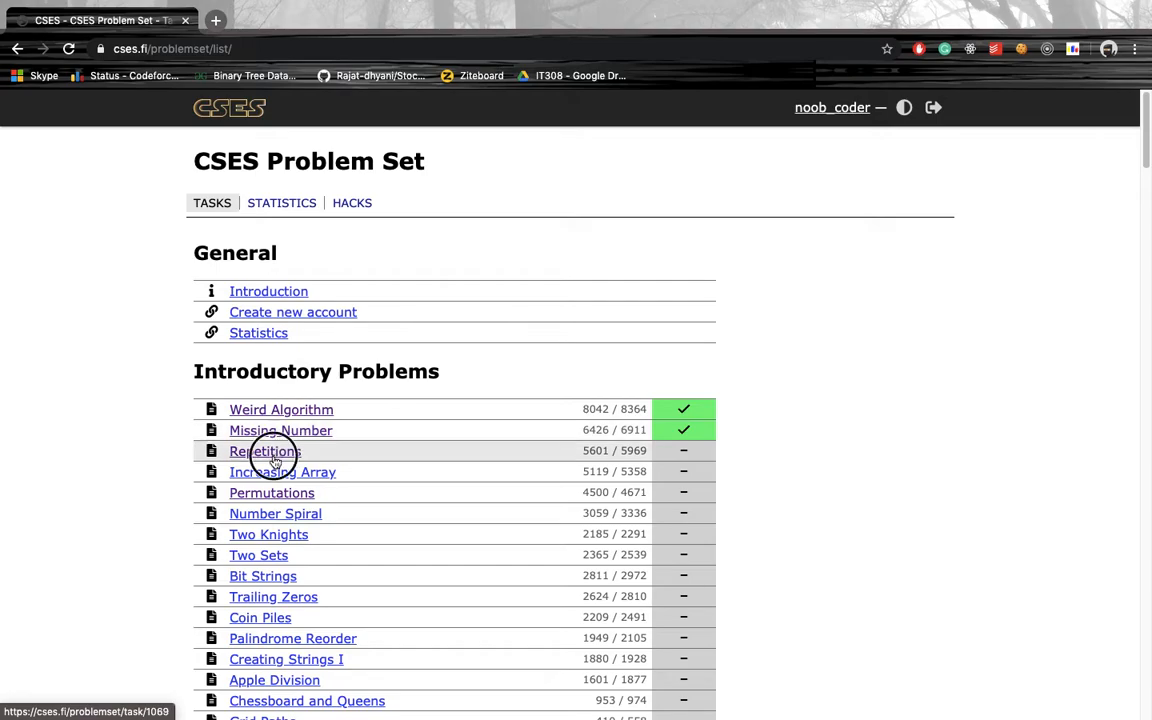
Step: Open the CSES Repetitions task page to view its statement, constraints and example
left_click(264, 451)
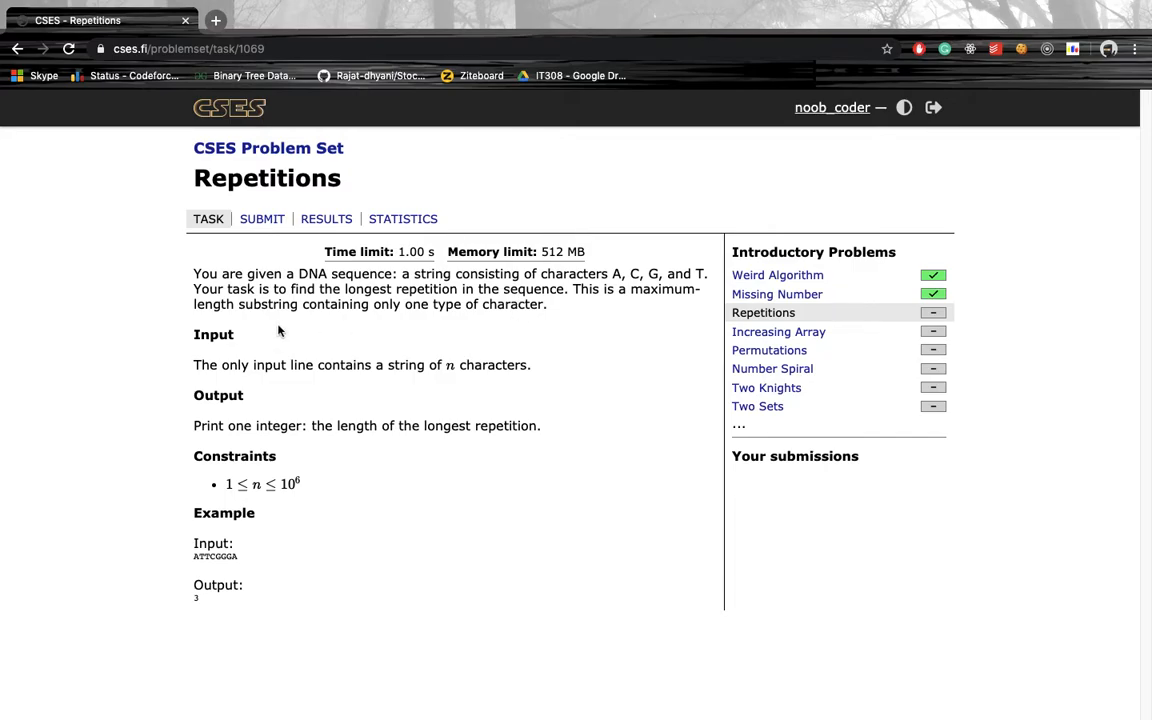
mouse_move(168, 275)
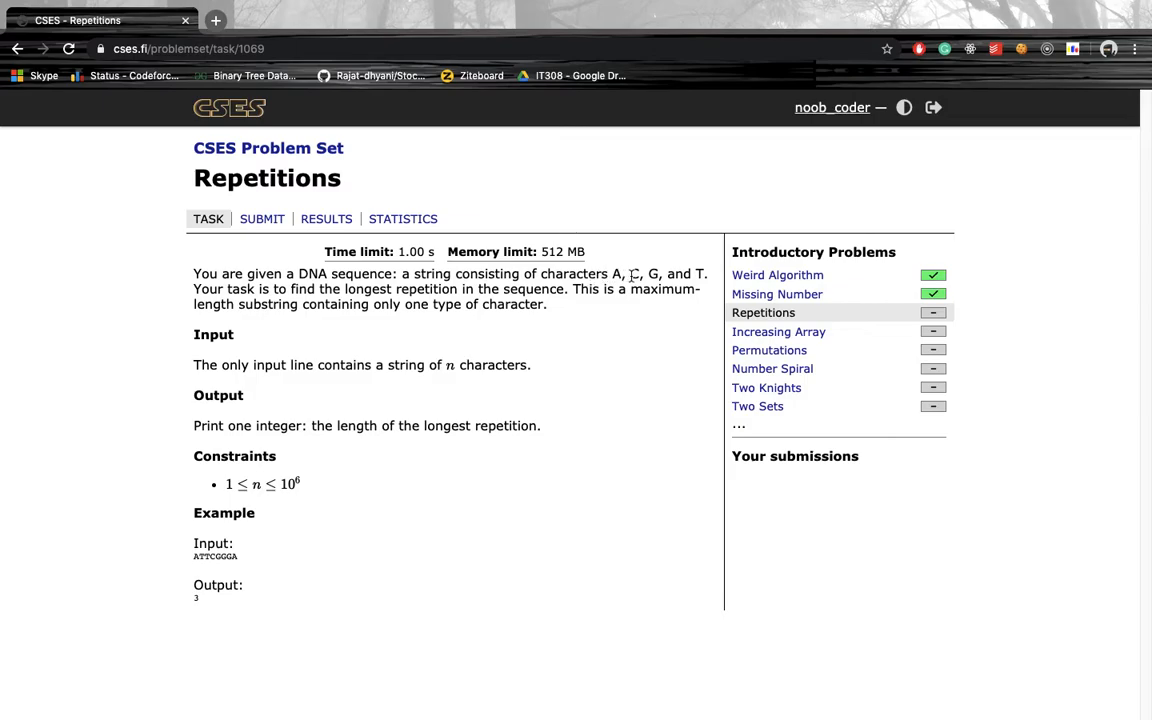
mouse_move(280, 293)
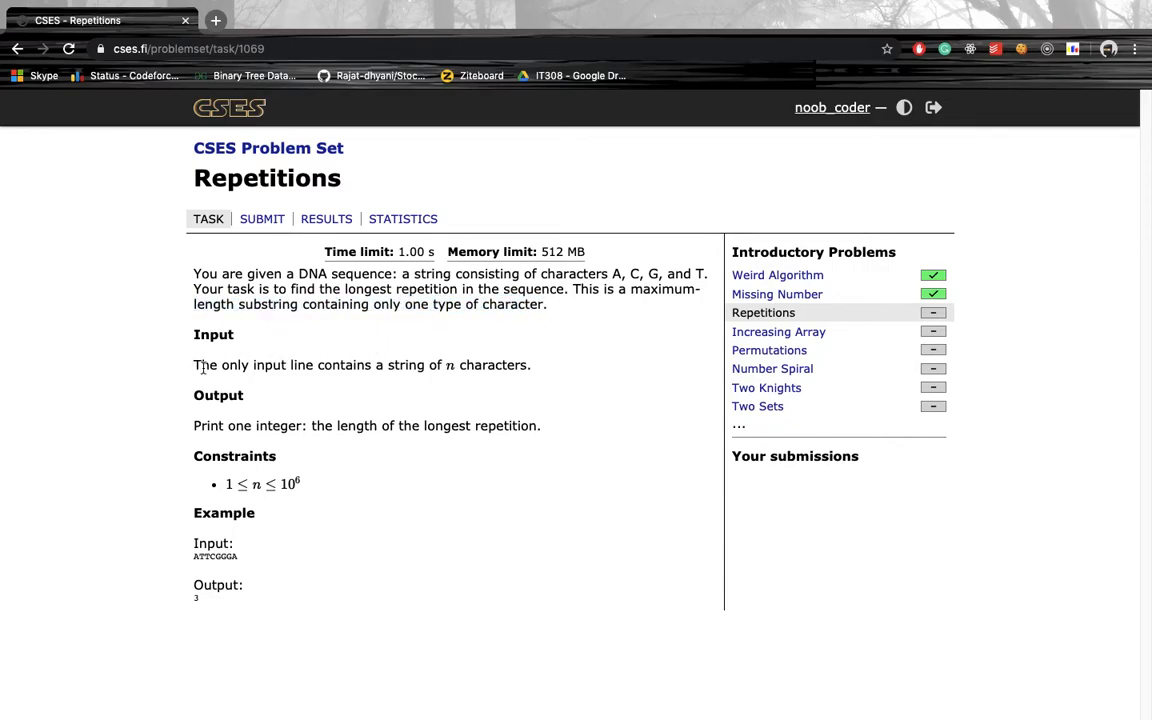
mouse_move(200, 573)
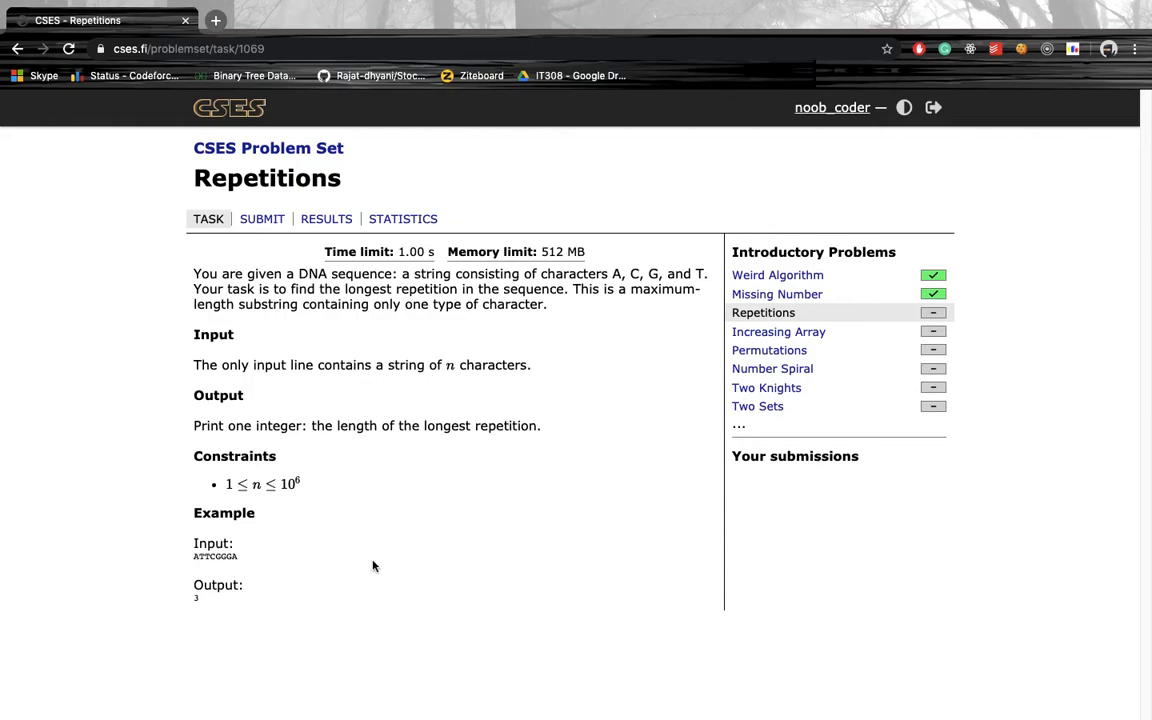
mouse_move(406, 535)
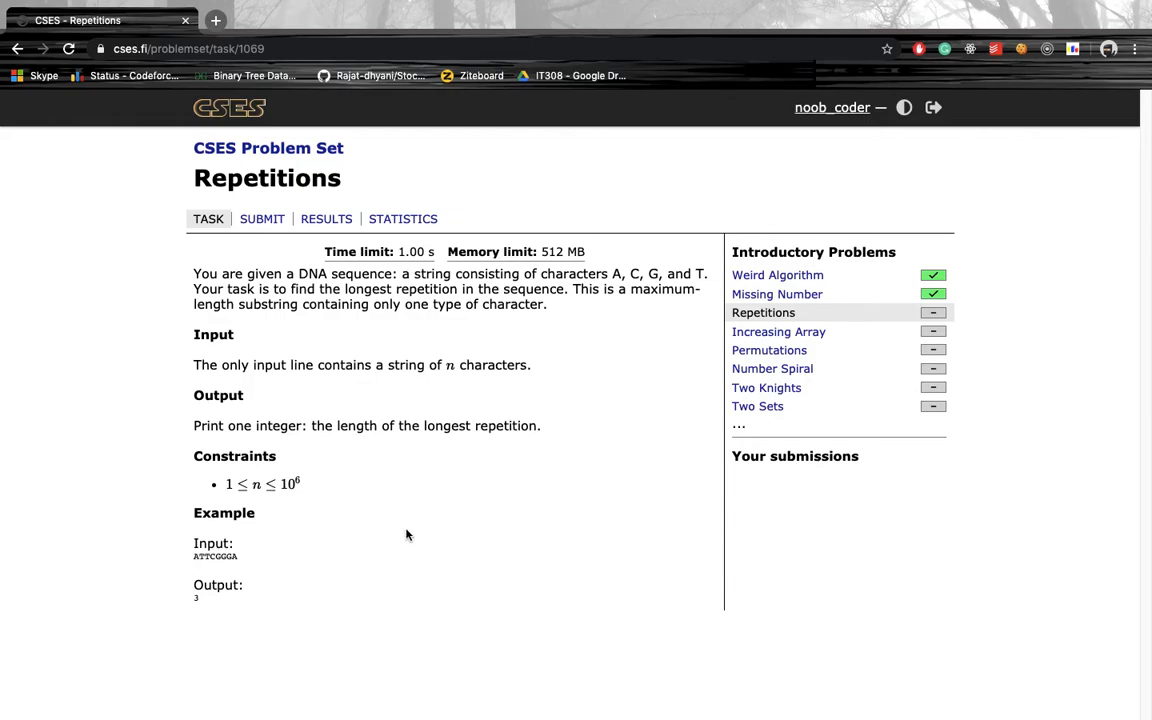
mouse_move(230, 411)
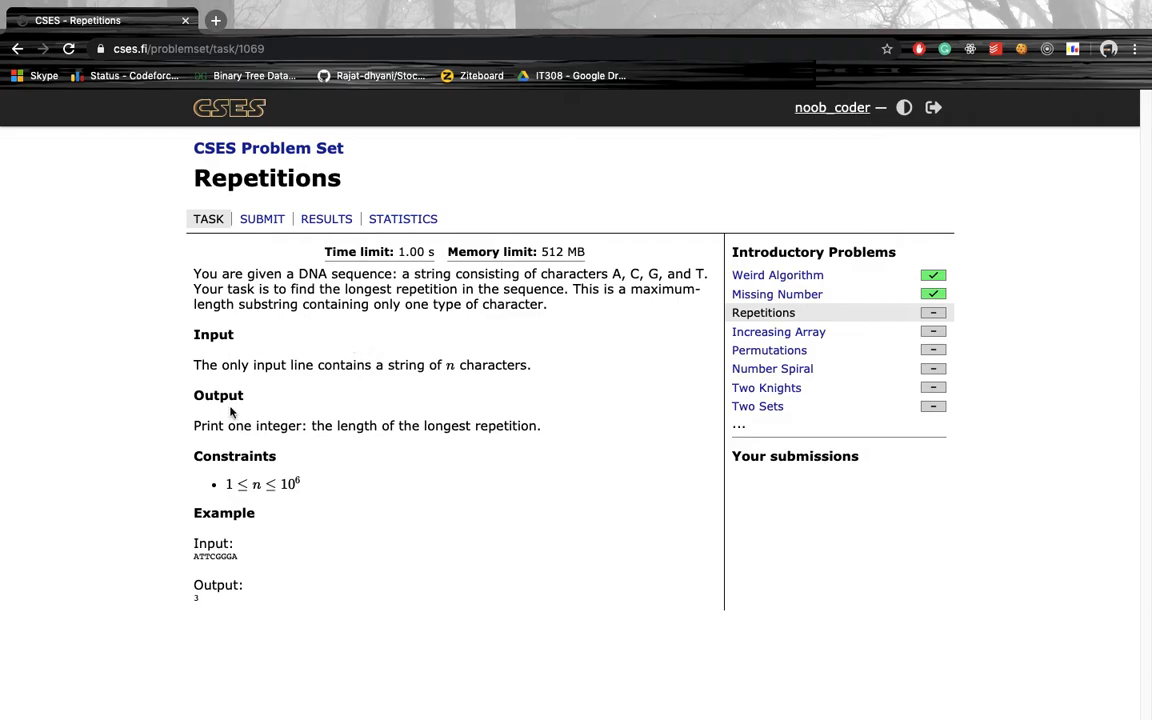
mouse_move(190, 560)
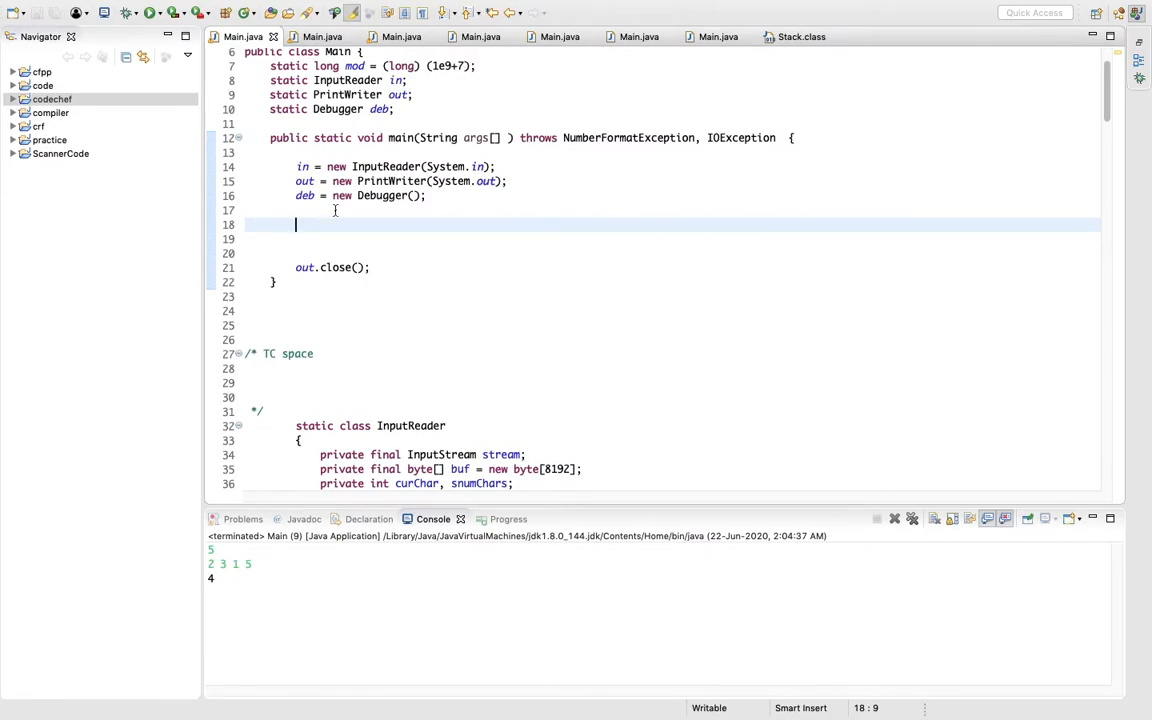
Step: Add char[] s = in.readString().toCharArray(); followed by int c = 0 and int max_c = 0
type("String s = in")
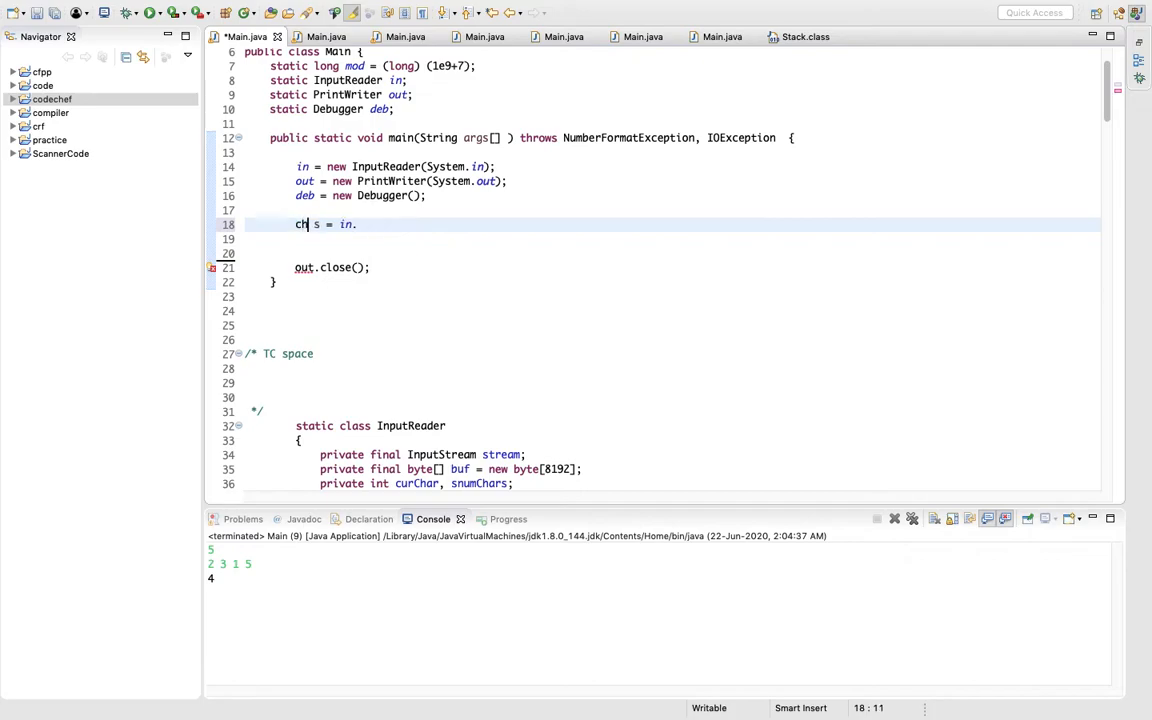
type("ar[]")
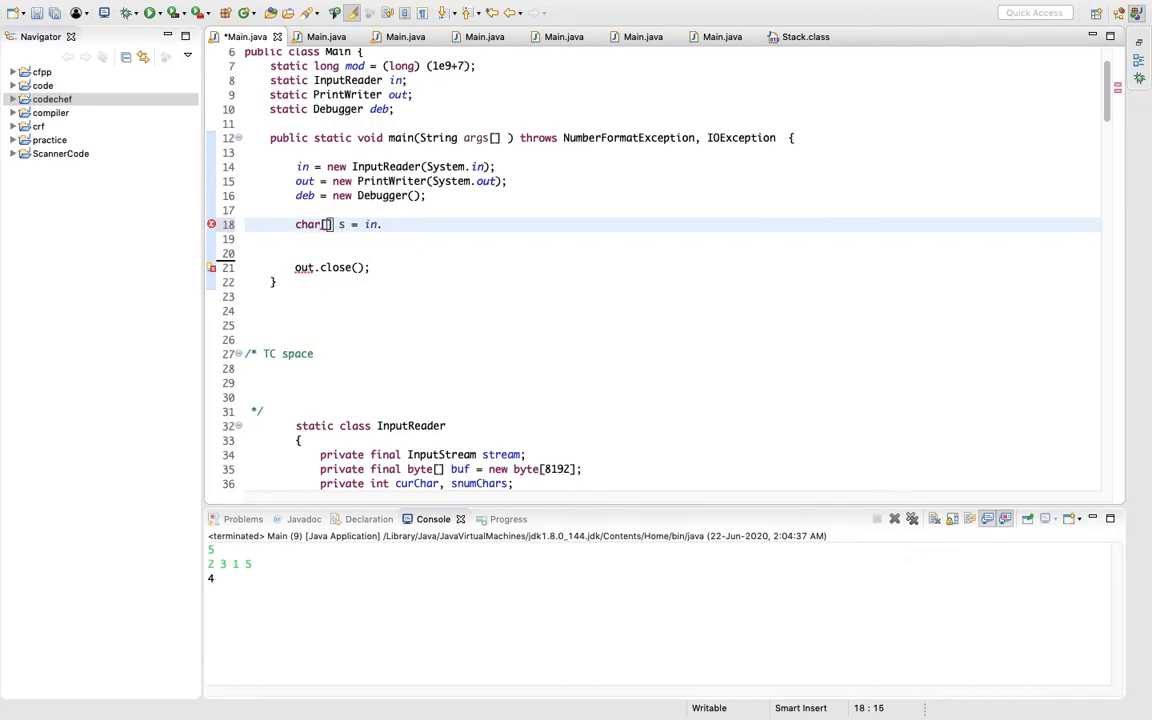
type("reas")
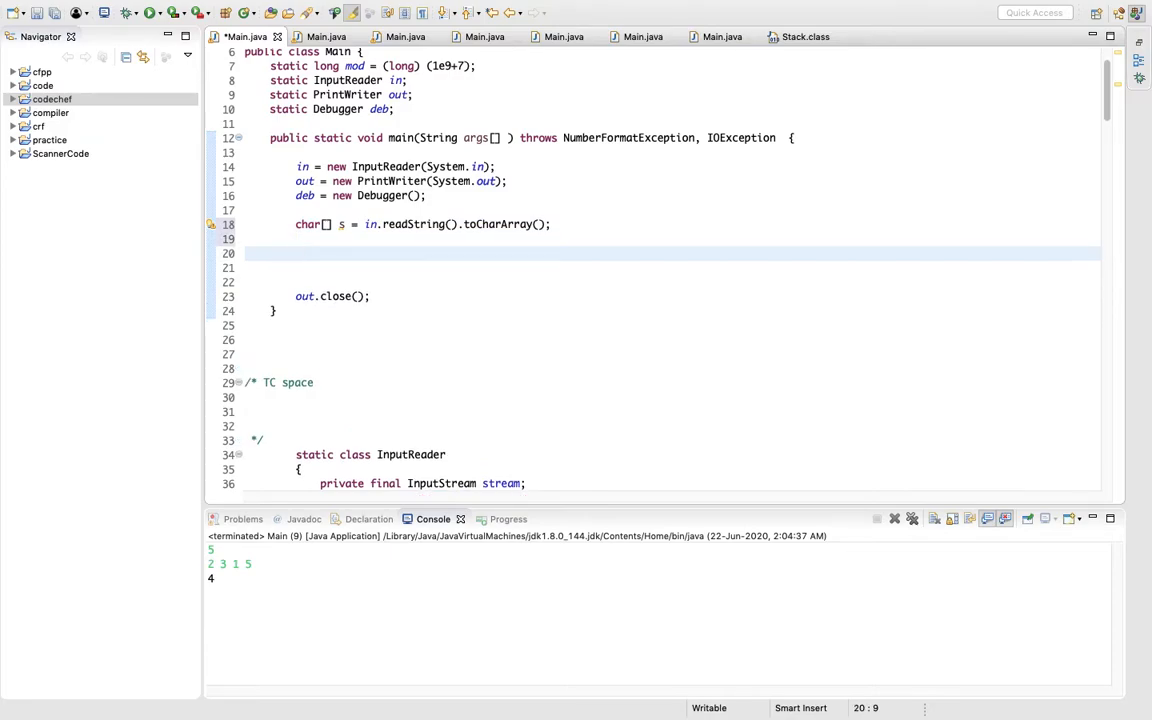
type("int c")
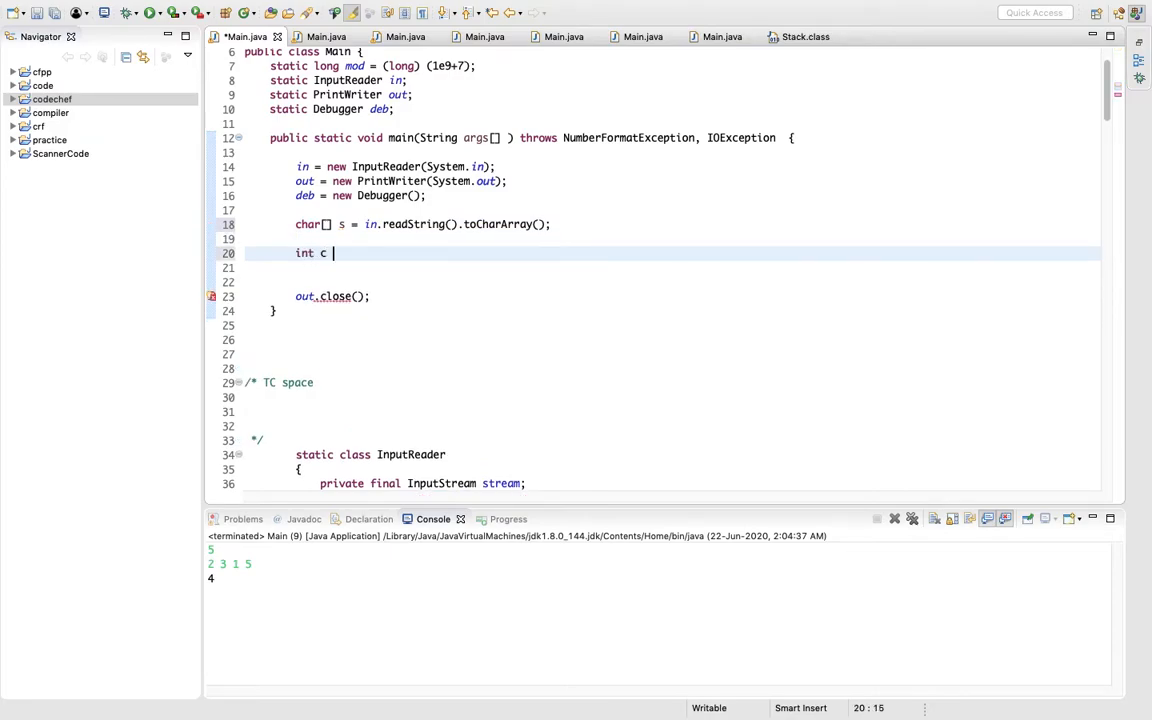
type("=0 ;")
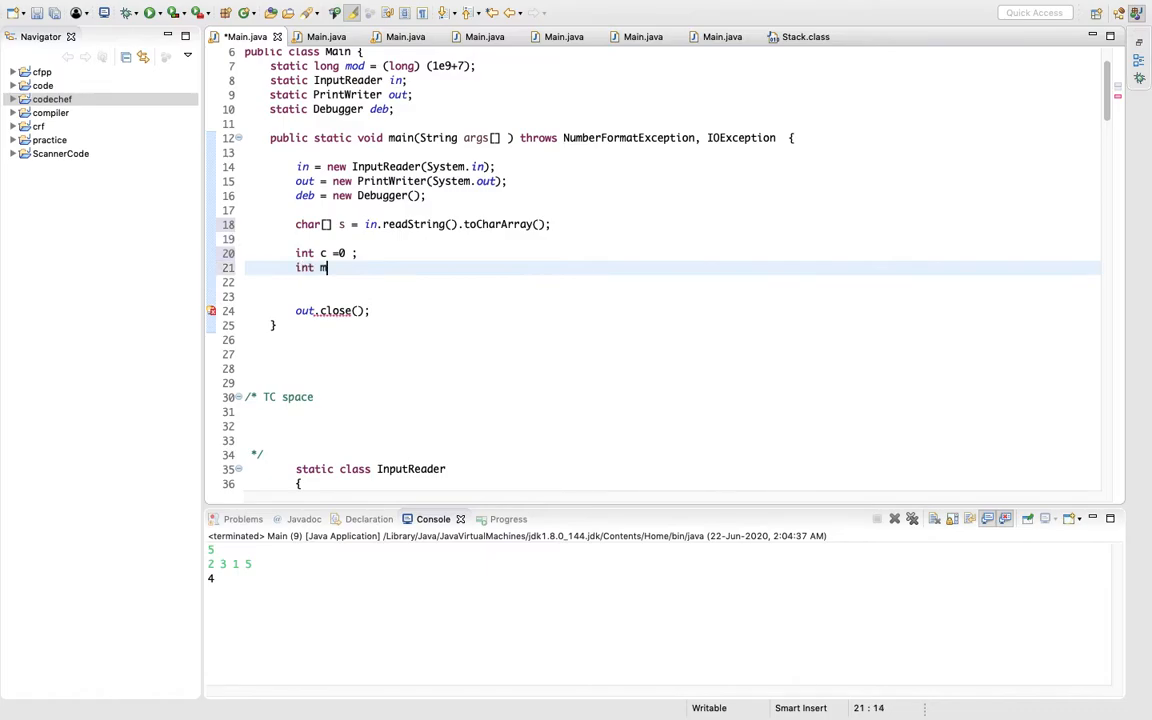
type("x_c = 0;")
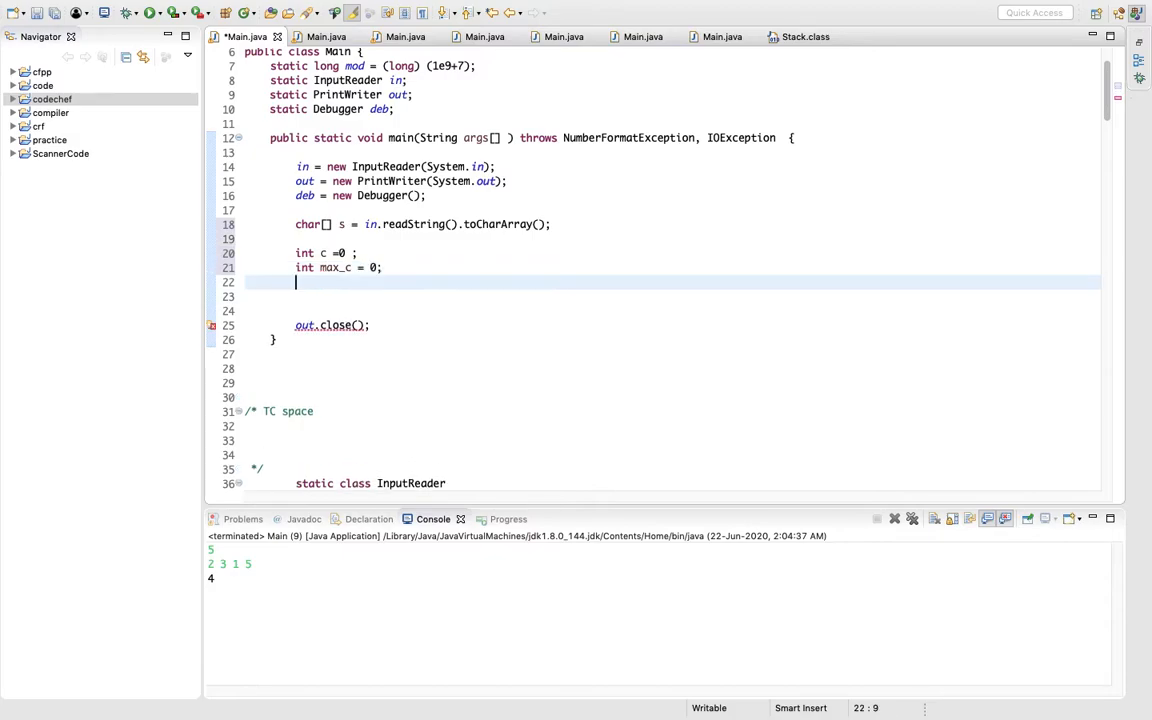
Step: Write a for loop from i=1 to n incrementing c when s[i] == s[i-1], declaring int n = s.length
type("for(int i=0)")
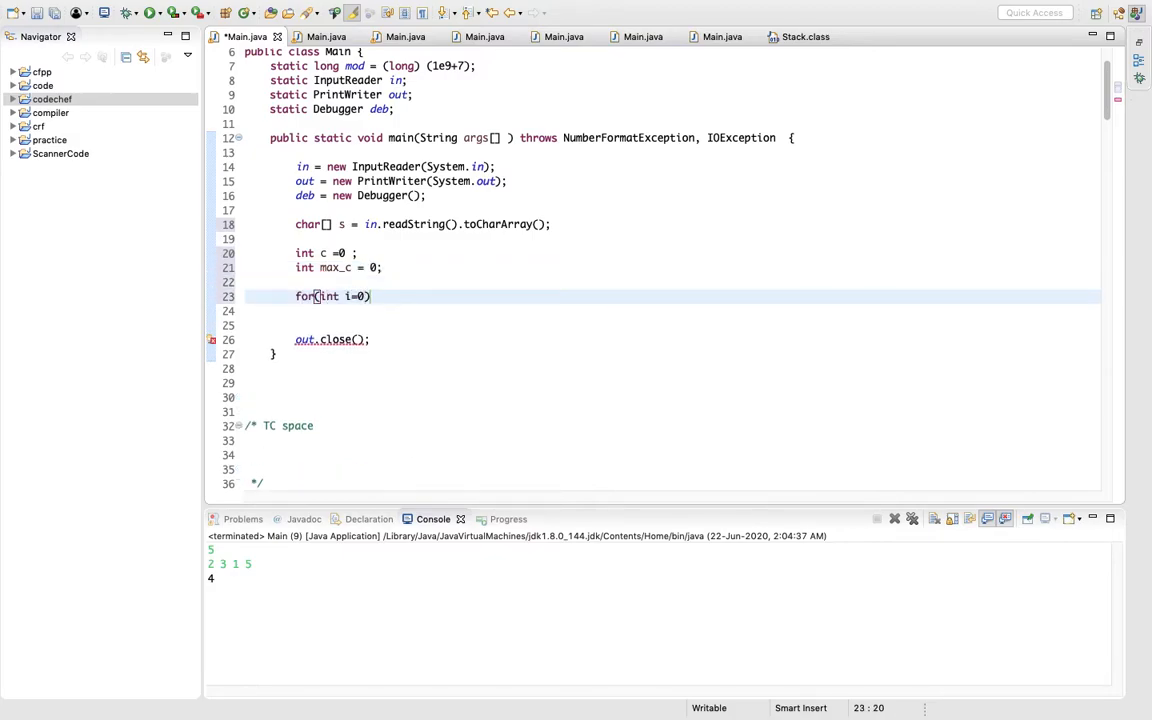
type("=1;i<n")
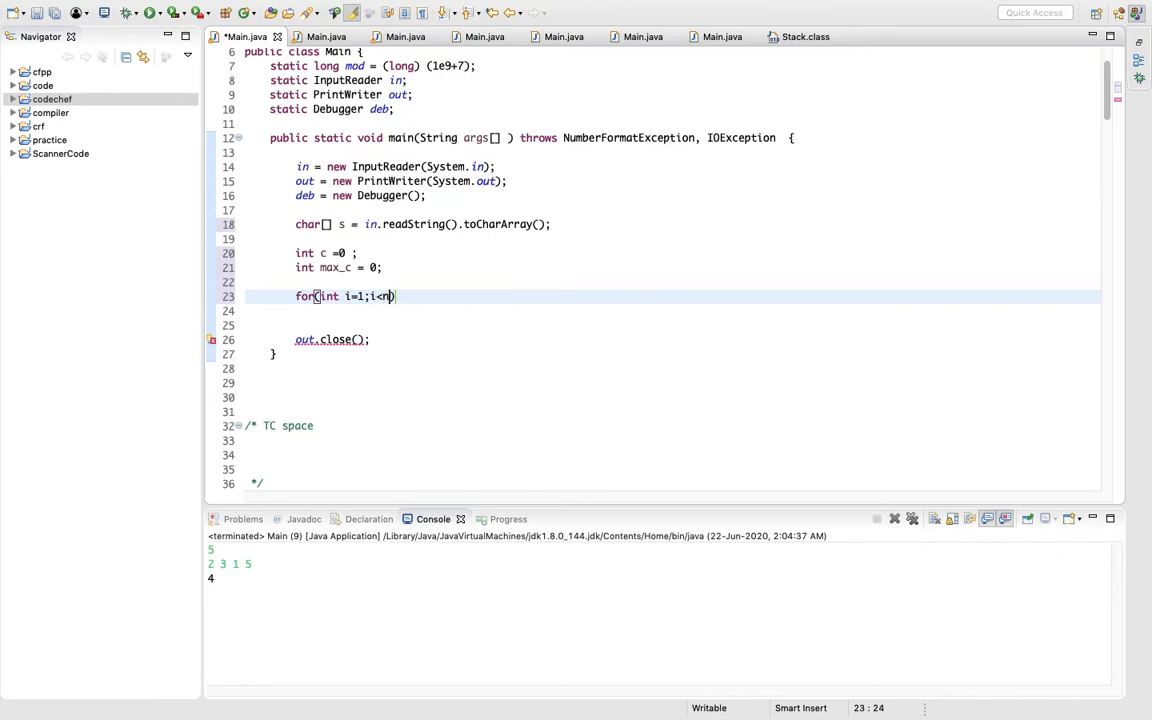
type(";i++) {")
left_click(672, 311)
type("if(a[")
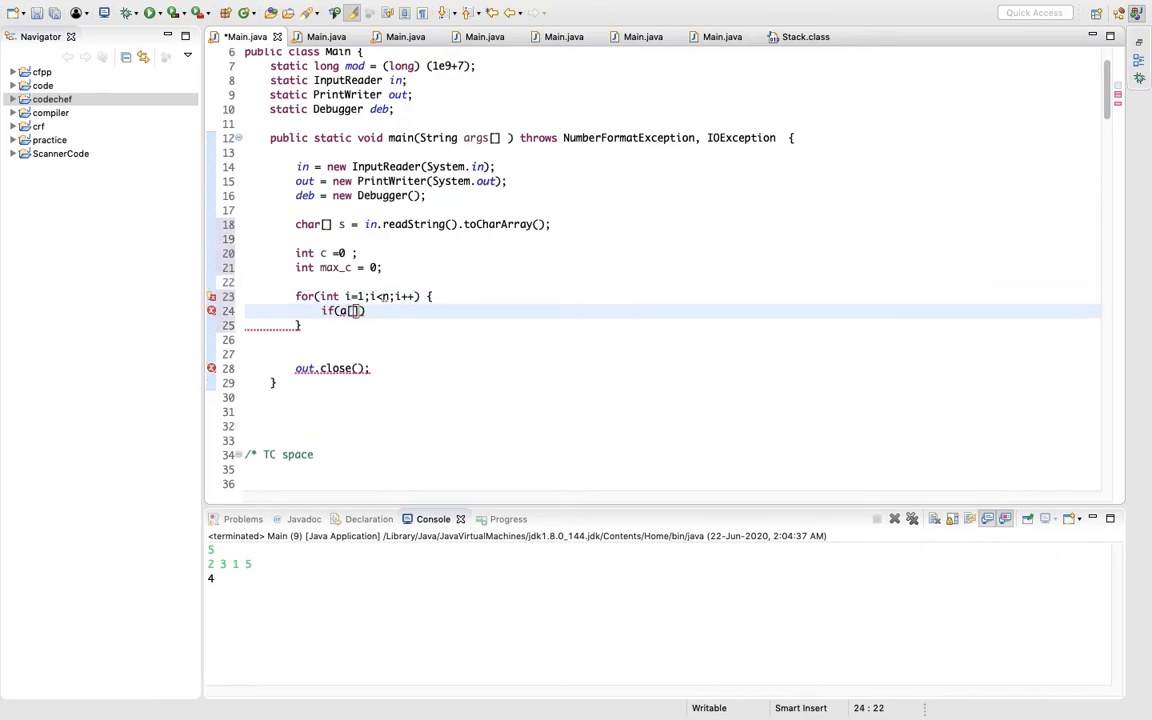
type("s[i]")
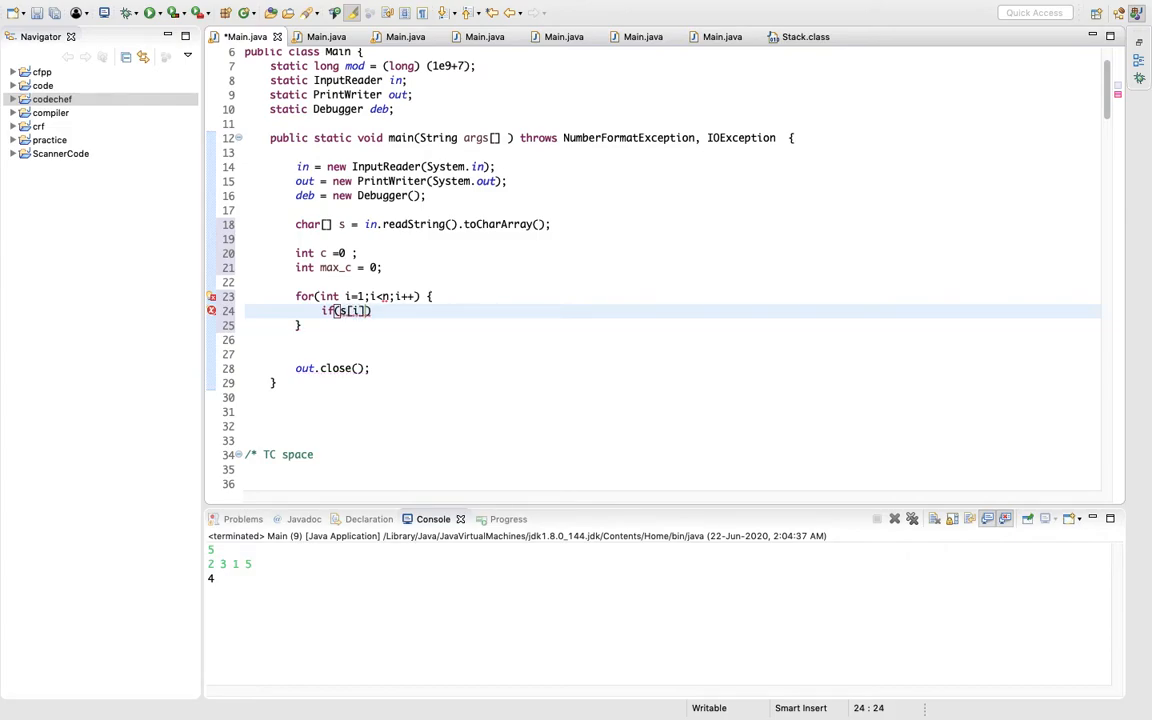
type("== s[i-1]")
type("c++;")
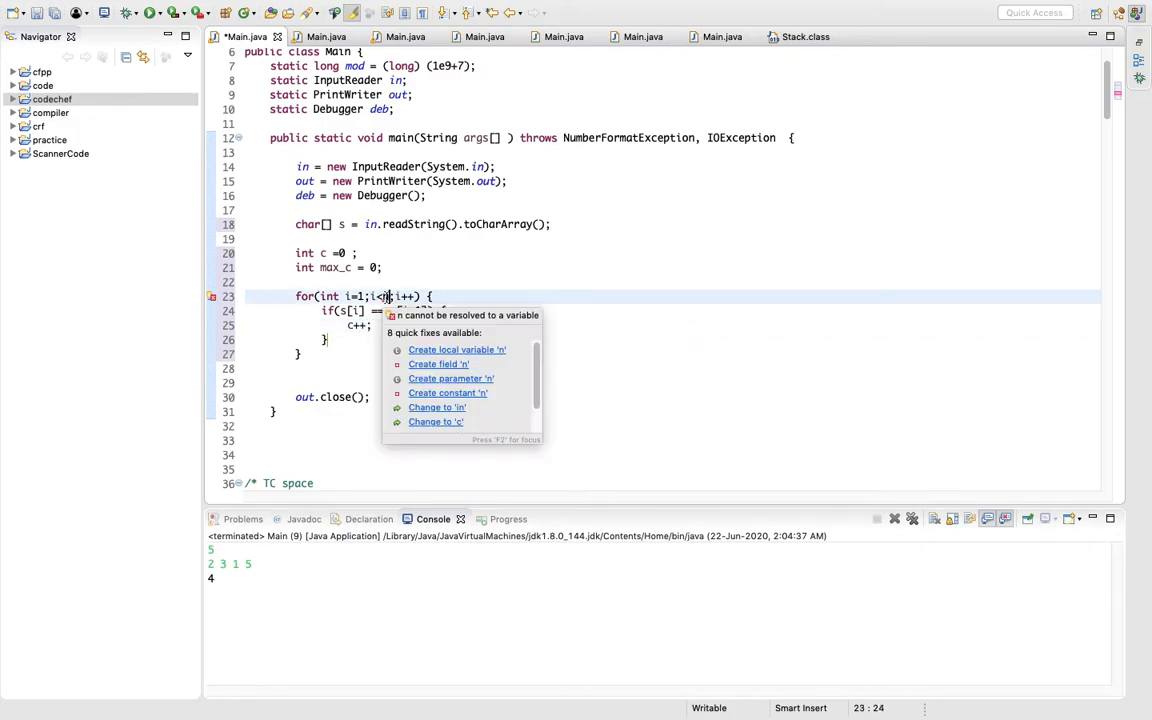
type("int n = s.length;")
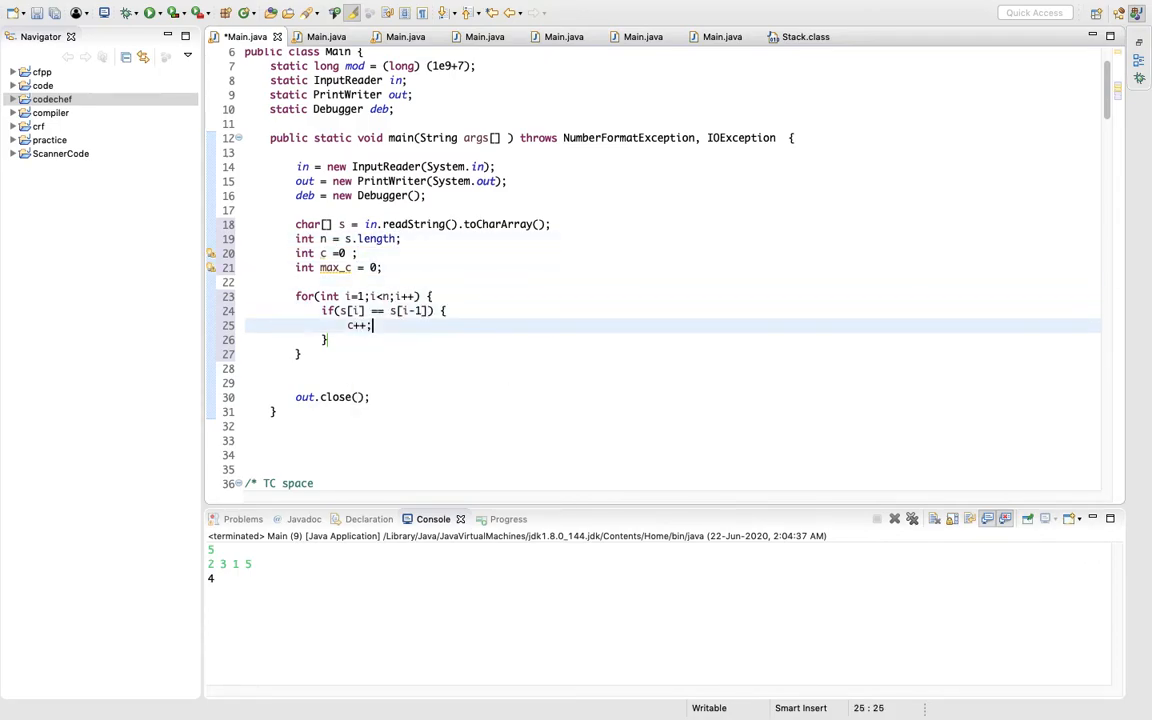
Step: Add an else branch resetting c to 1 and update max_c using Math.max
type("else {")
type("c=0;")
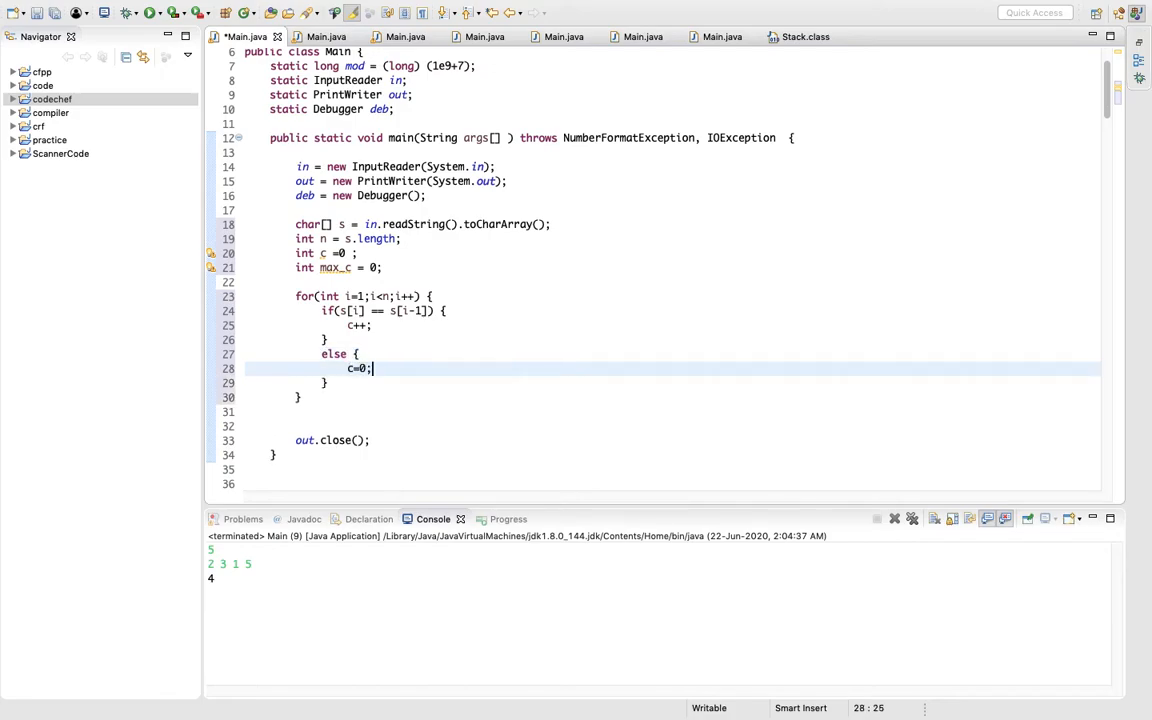
type("1")
left_click(327, 253)
type("1")
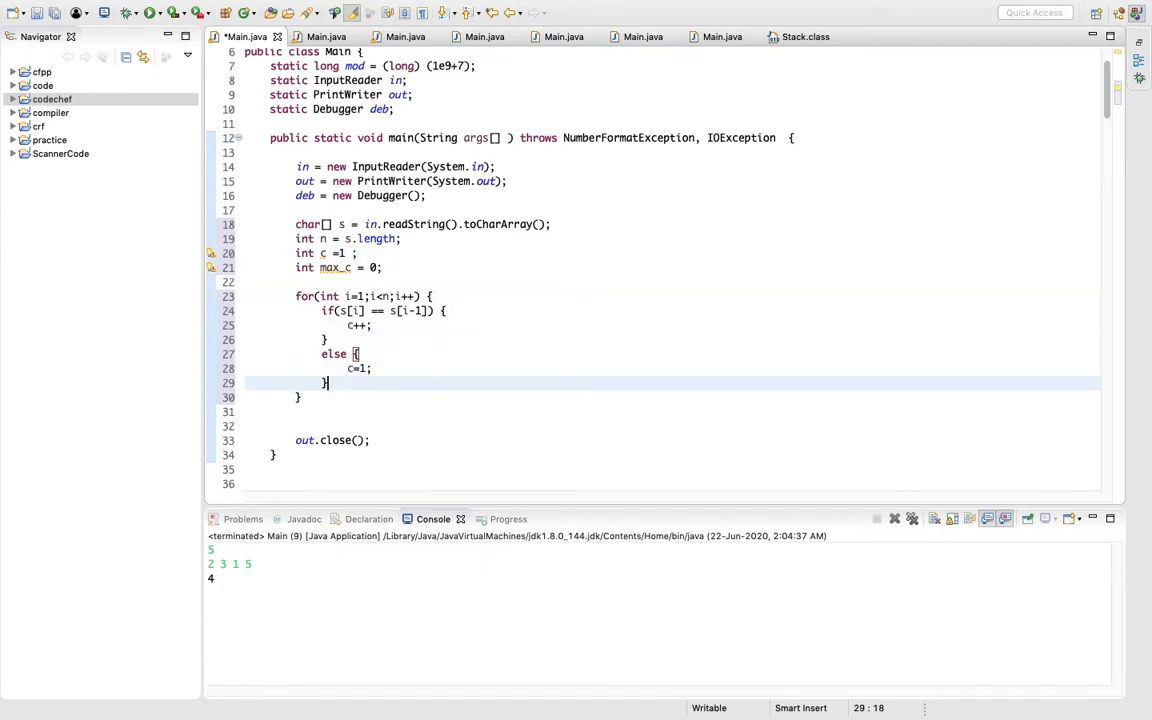
type("mac")
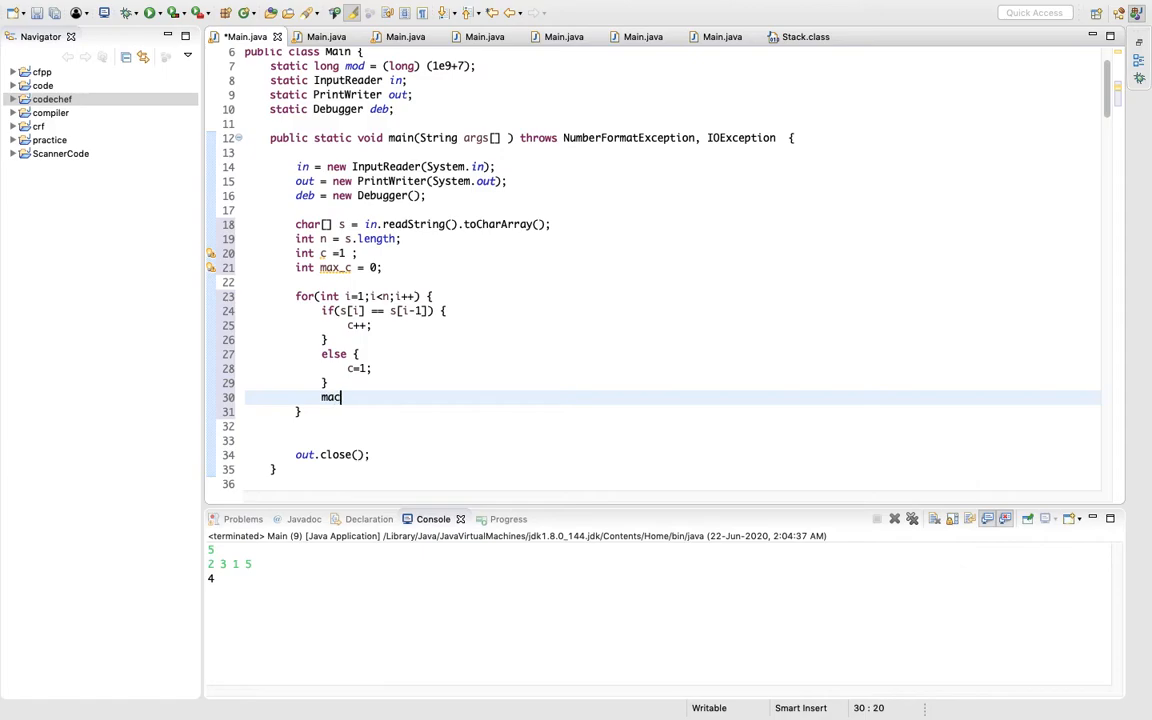
type("x+")
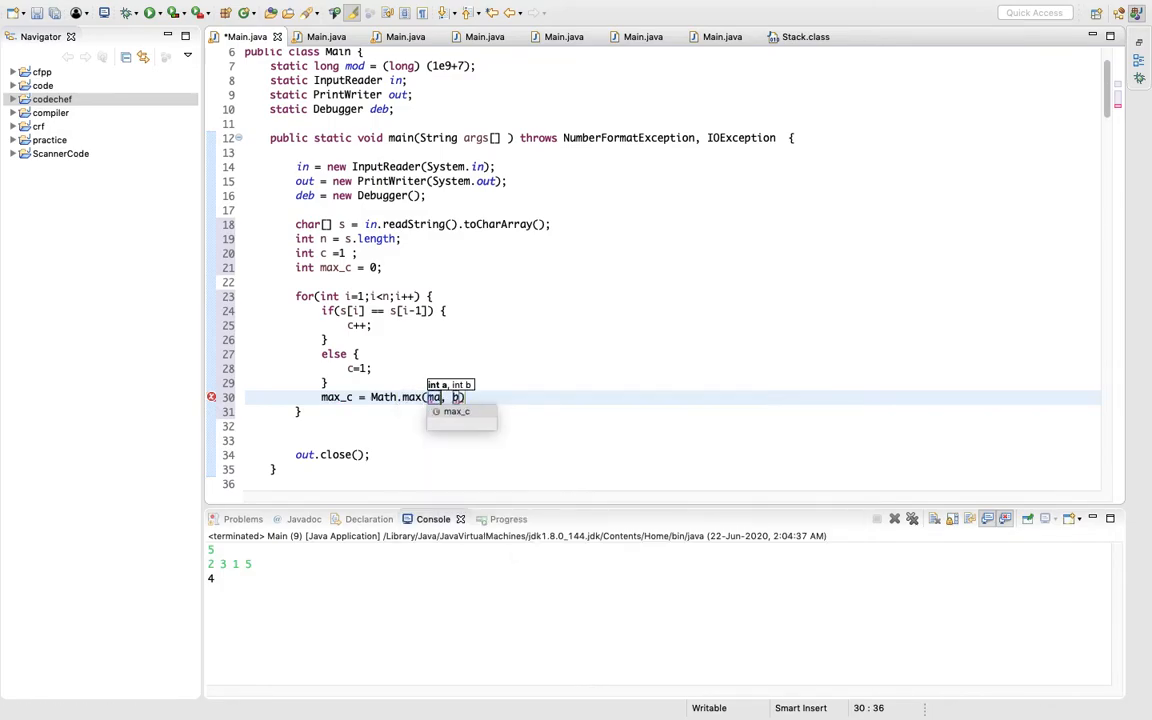
type("max_c")
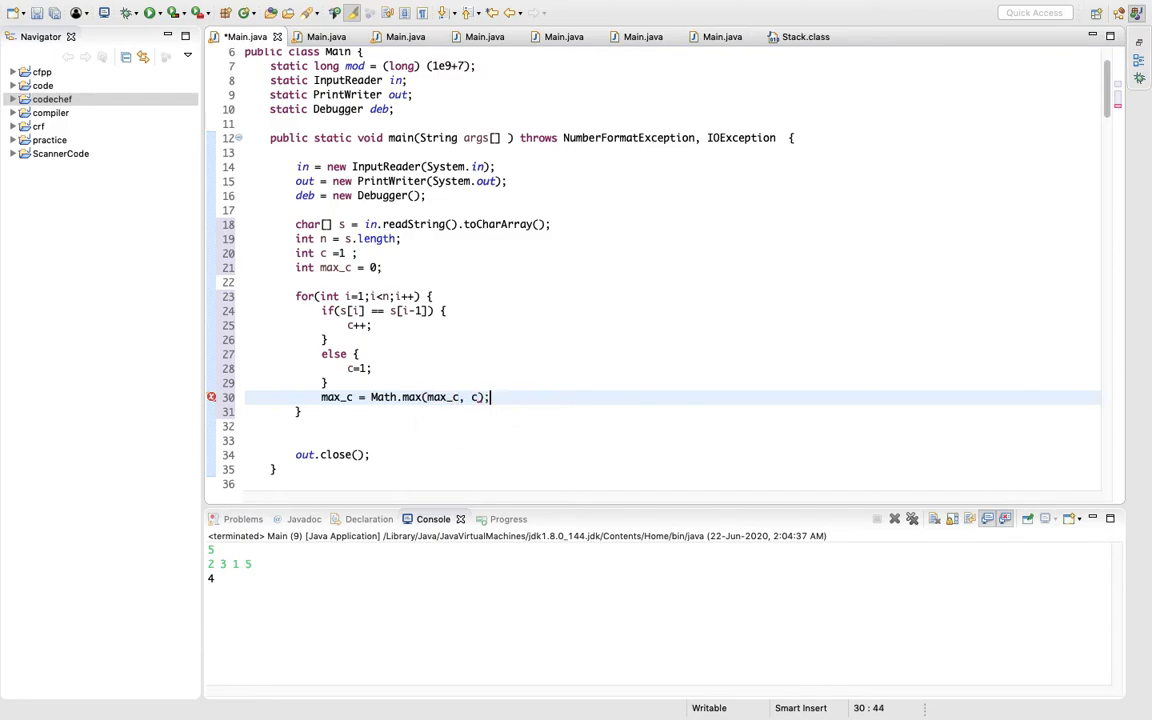
Step: Print the answer with out.println(max_c); after the loop
type("out.println")
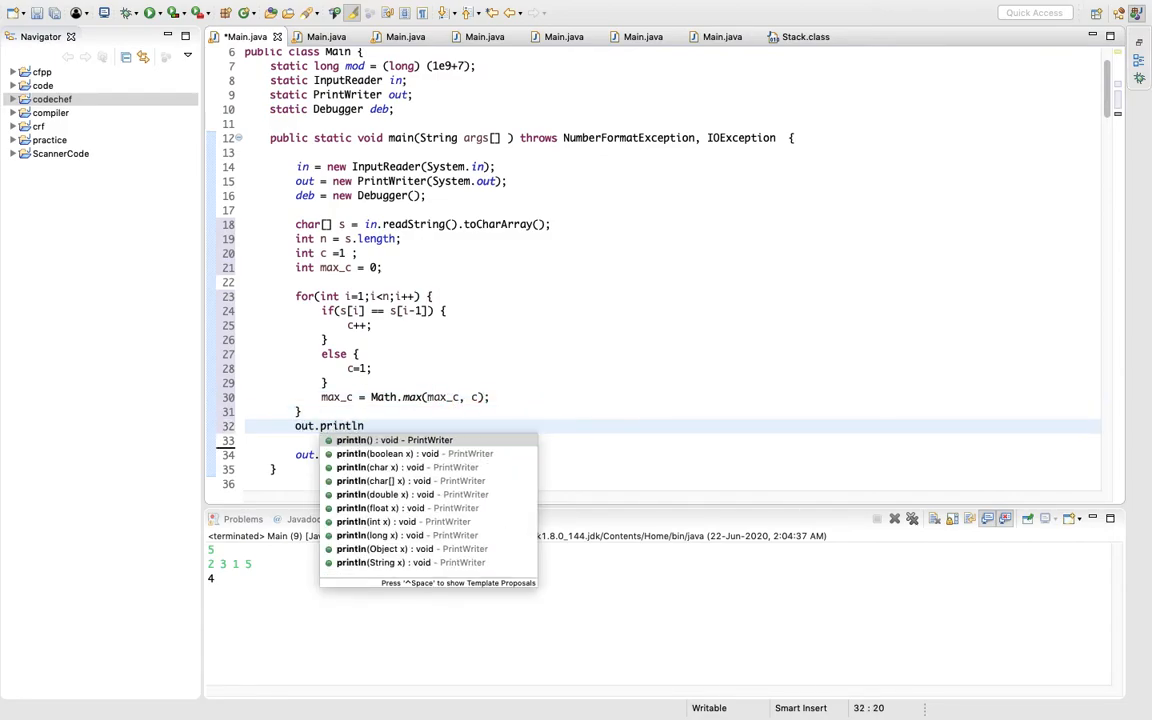
type("(max_c)")
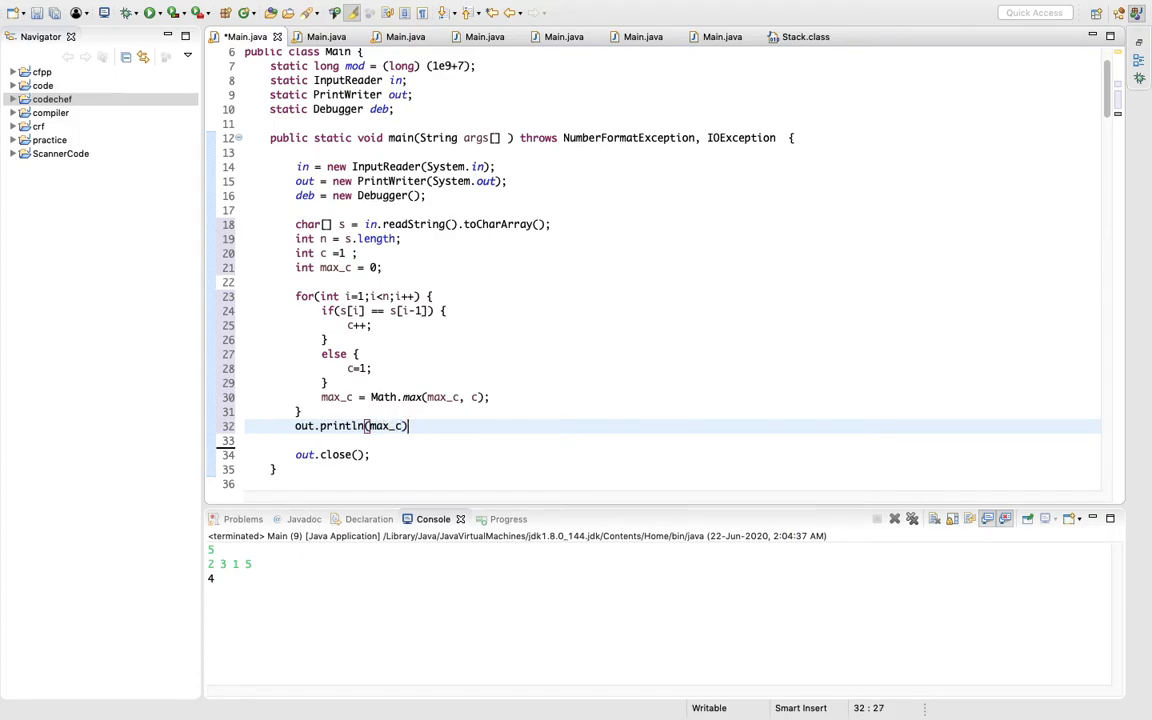
type(";")
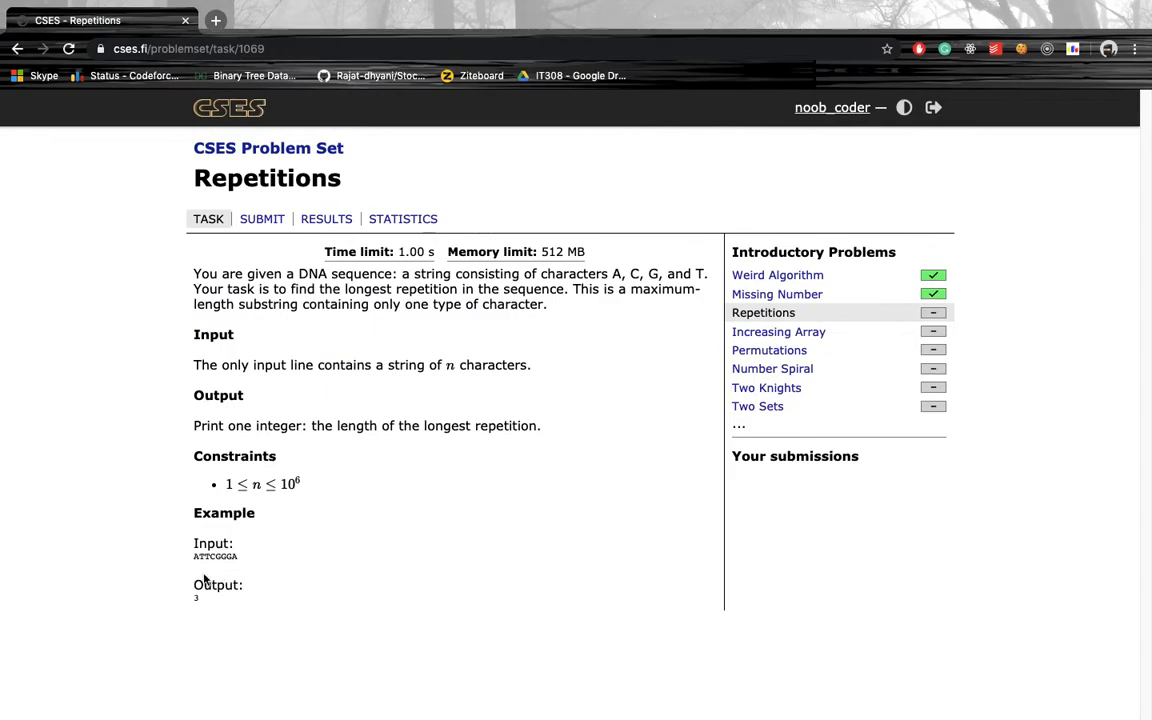
Step: Select the example input ATTCGGGA on the Repetitions task page for copying
double_click(210, 556)
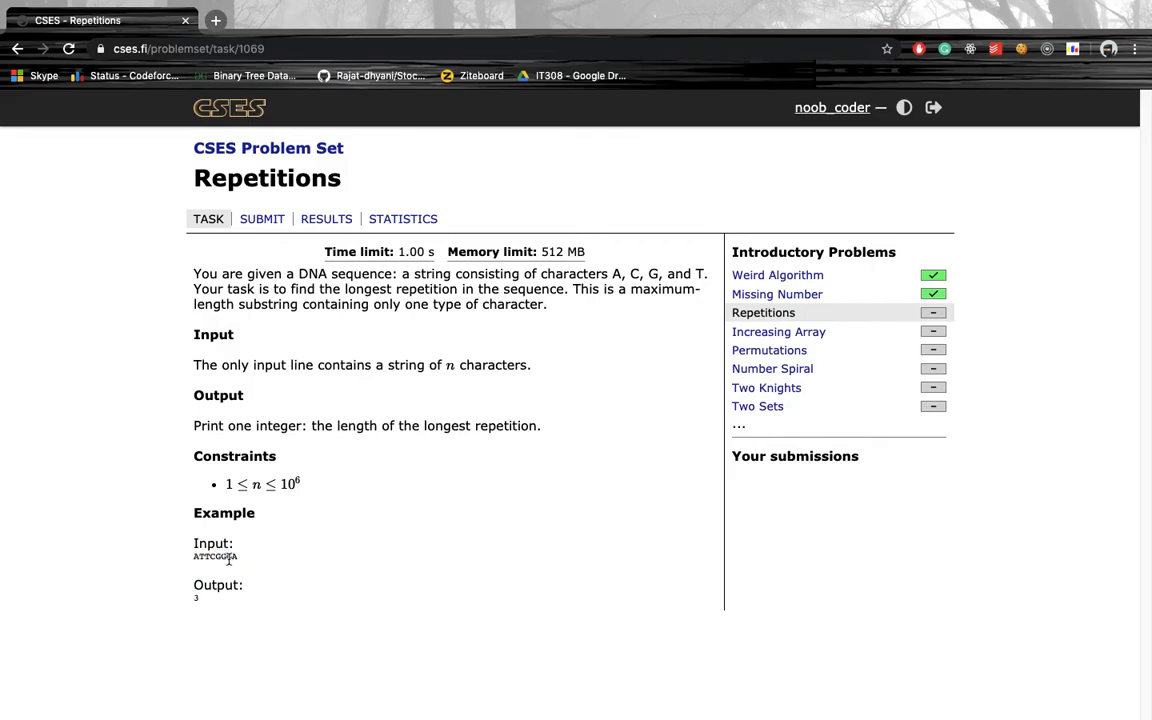
double_click(215, 557)
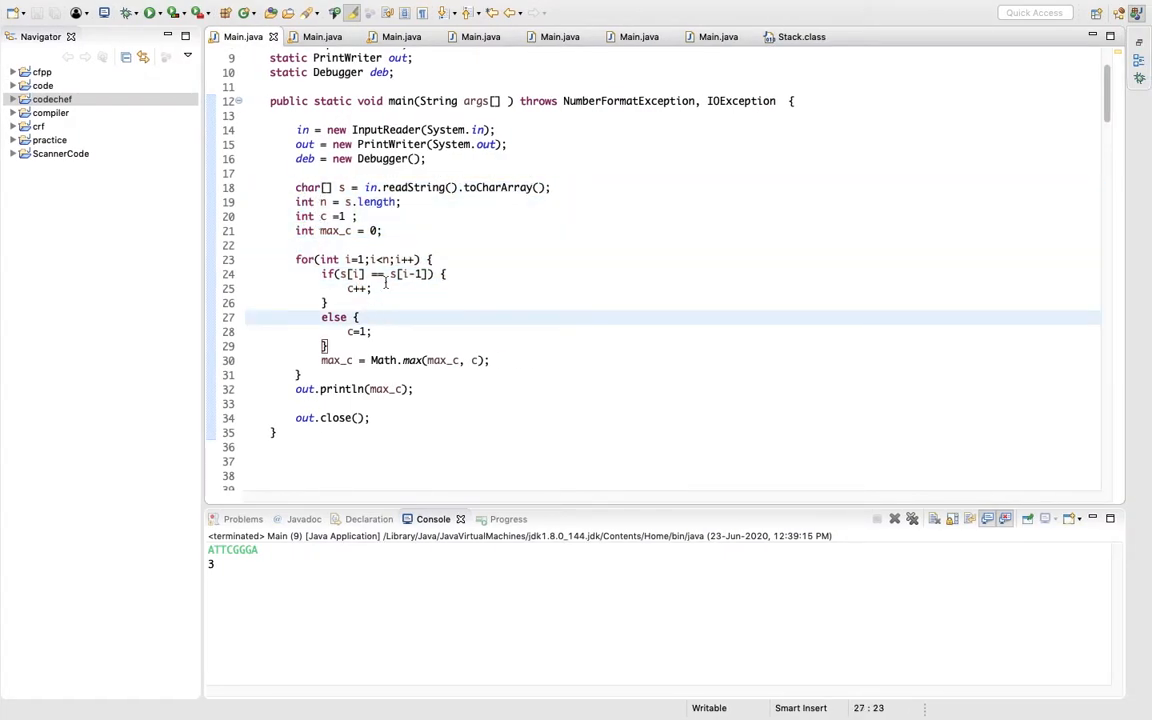
Step: Select all of the Repetitions solution code in Main.java to copy it
key("ctrl+a")
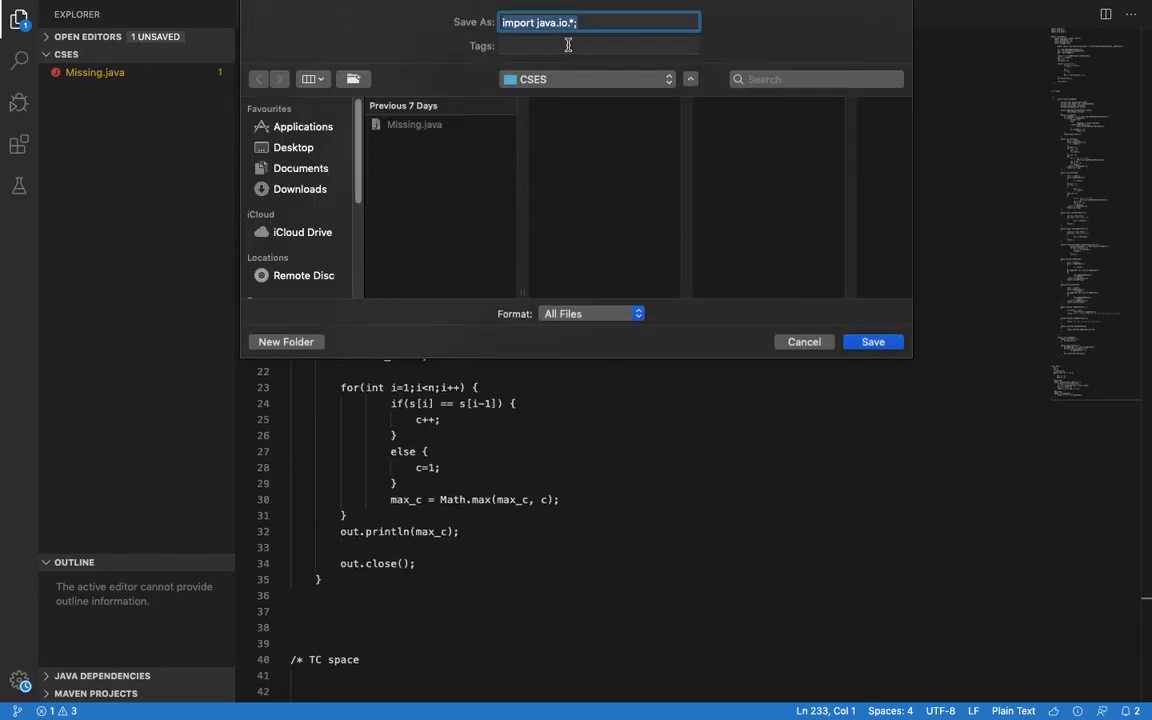
Step: Save the pasted solution in the CSES folder under the name Repi
type("Rep")
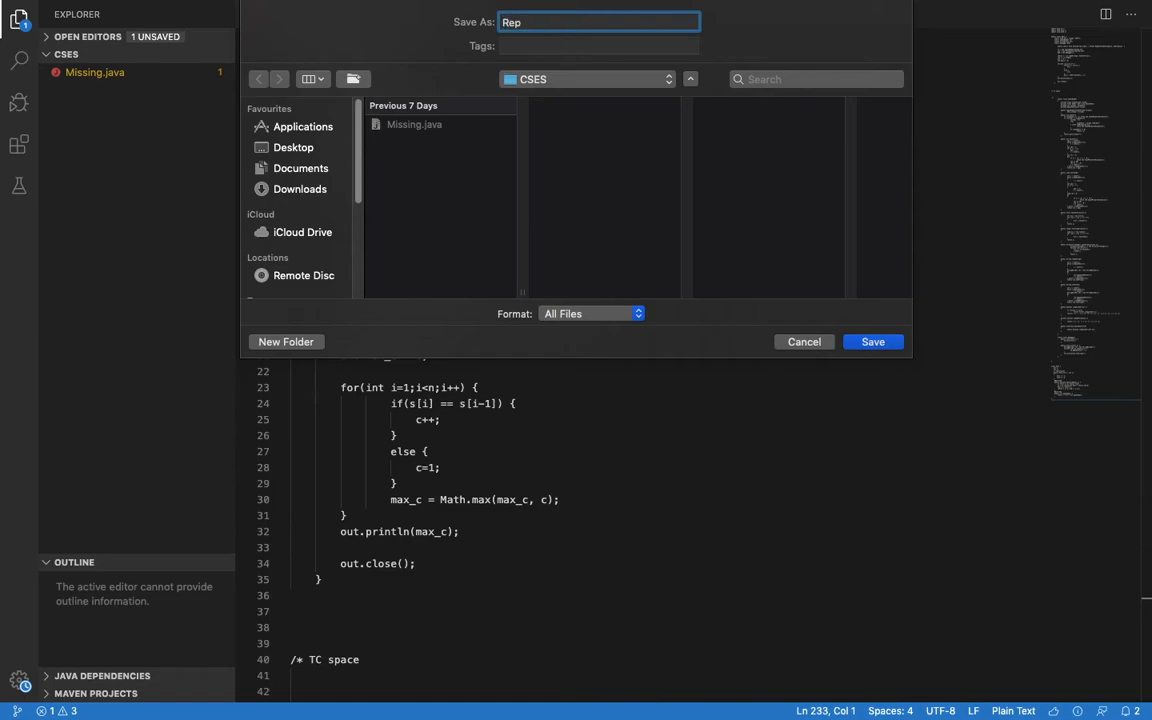
type("itati")
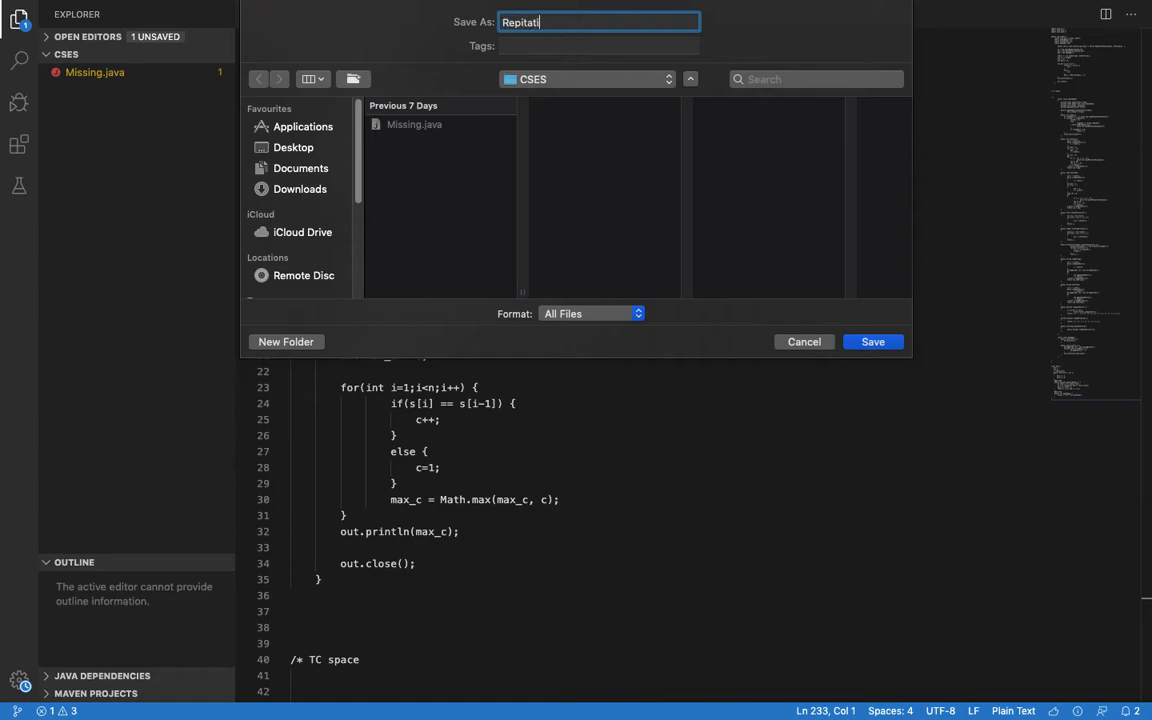
key("Backspace")
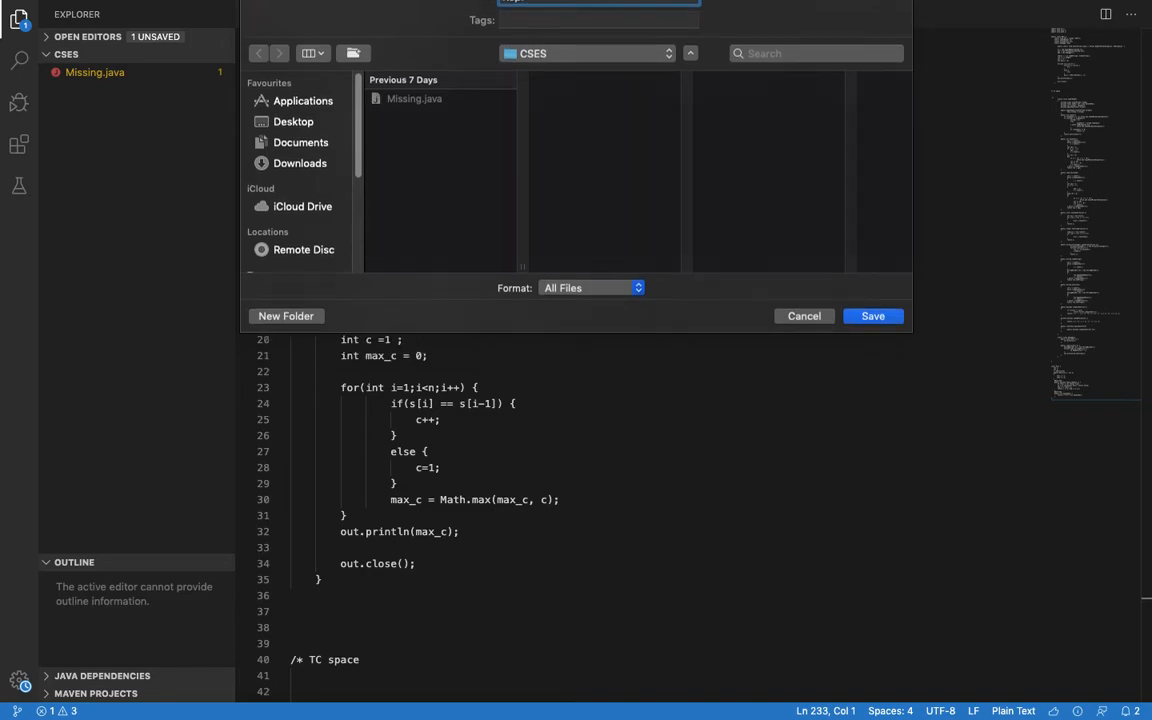
Step: Rename the file to Repi.java and change the public class Main to Repi
right_click(75, 90)
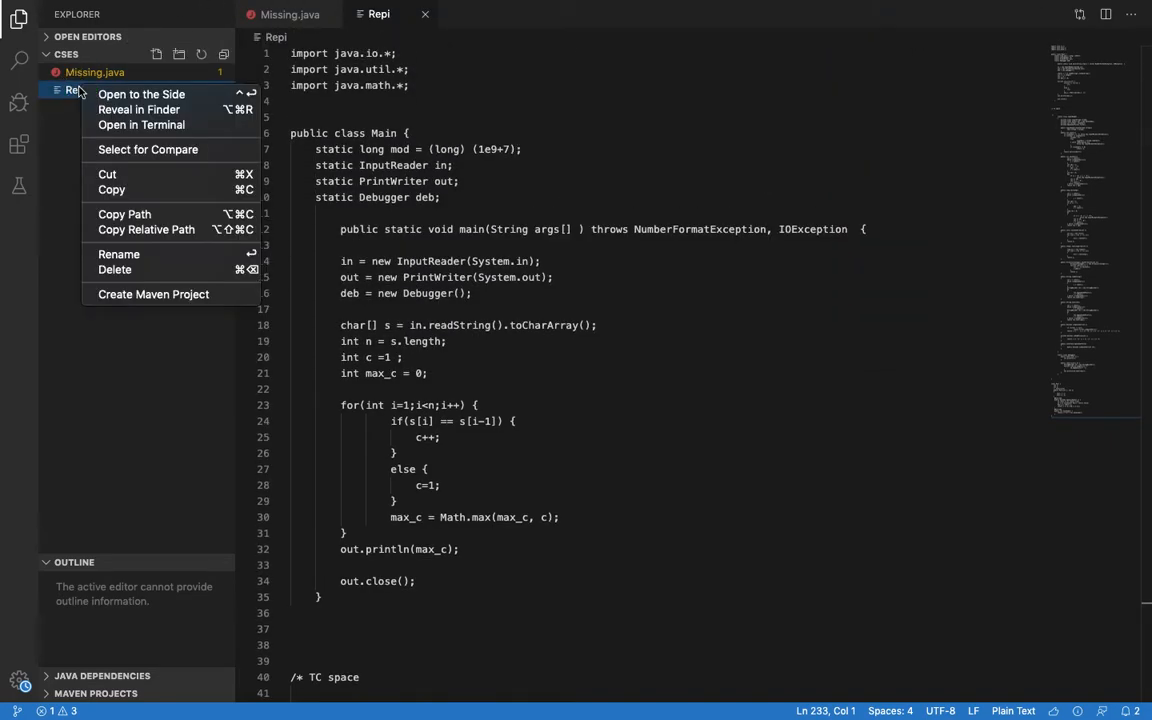
left_click(118, 253)
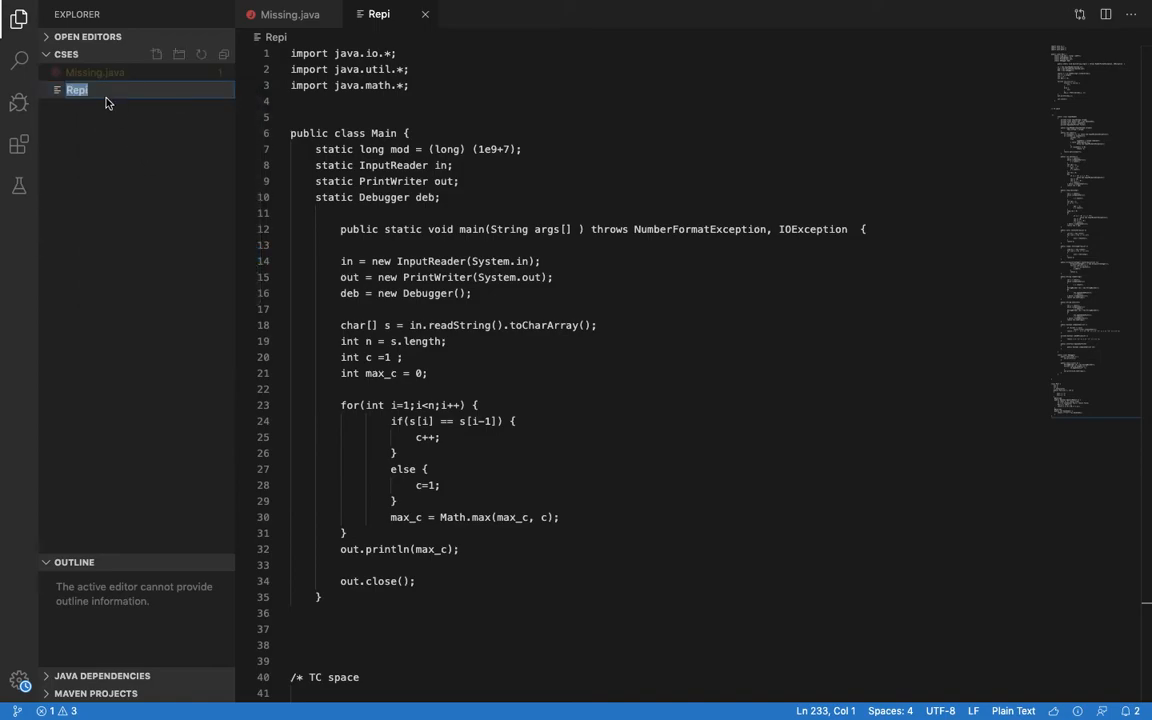
type(".java")
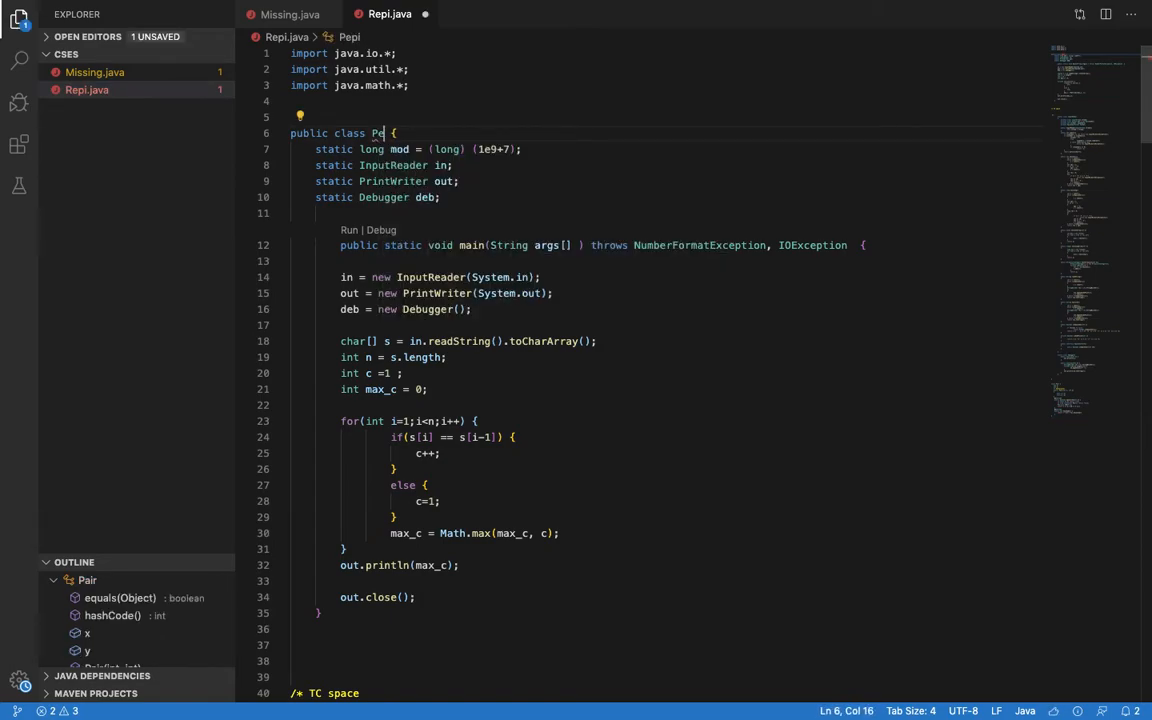
type("pi")
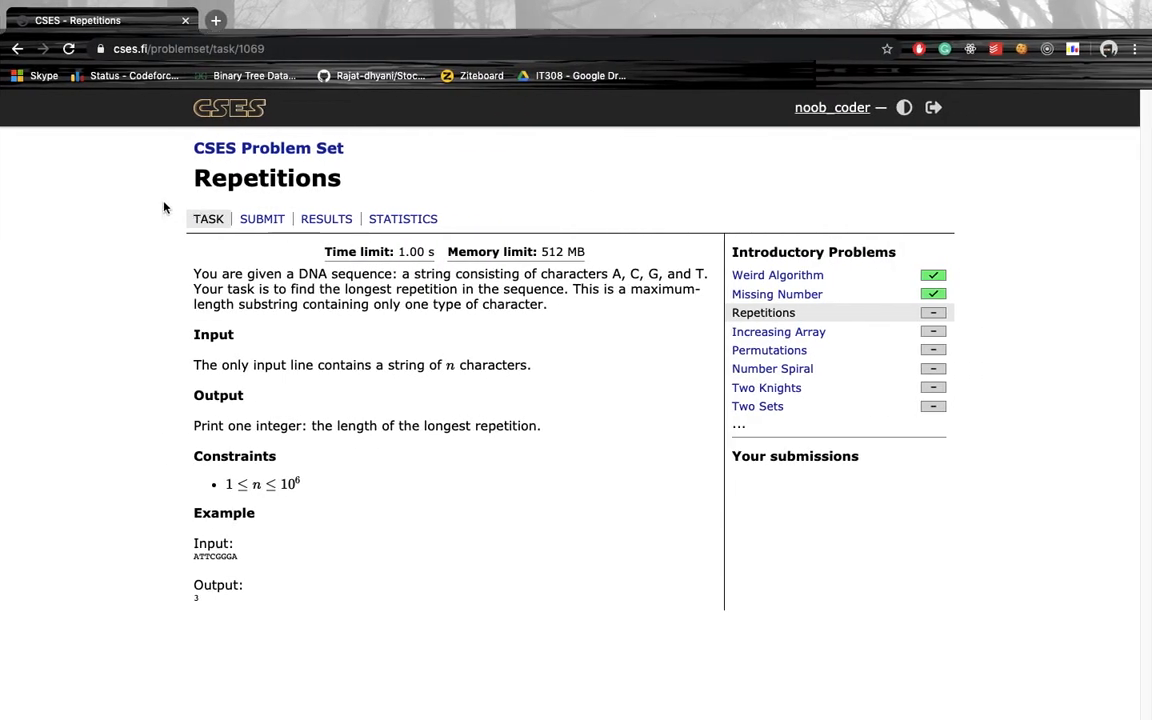
Step: Upload Repi.java from the CSES folder as a Java submission for Repetitions
left_click(262, 219)
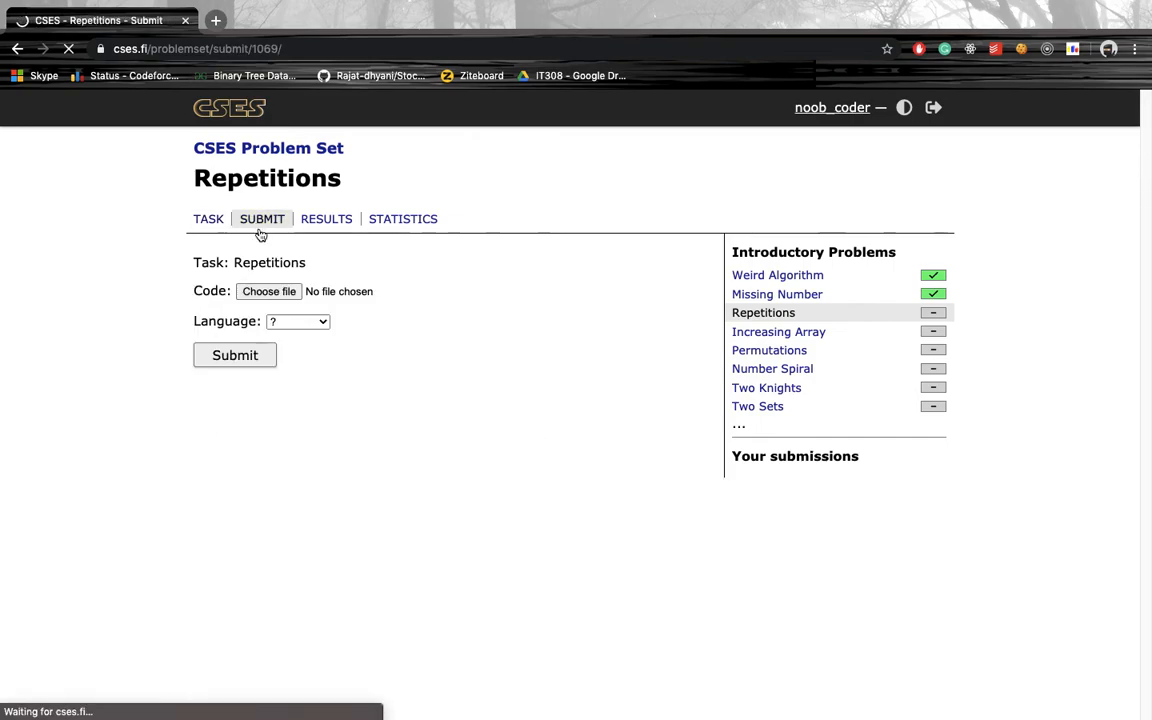
left_click(268, 291)
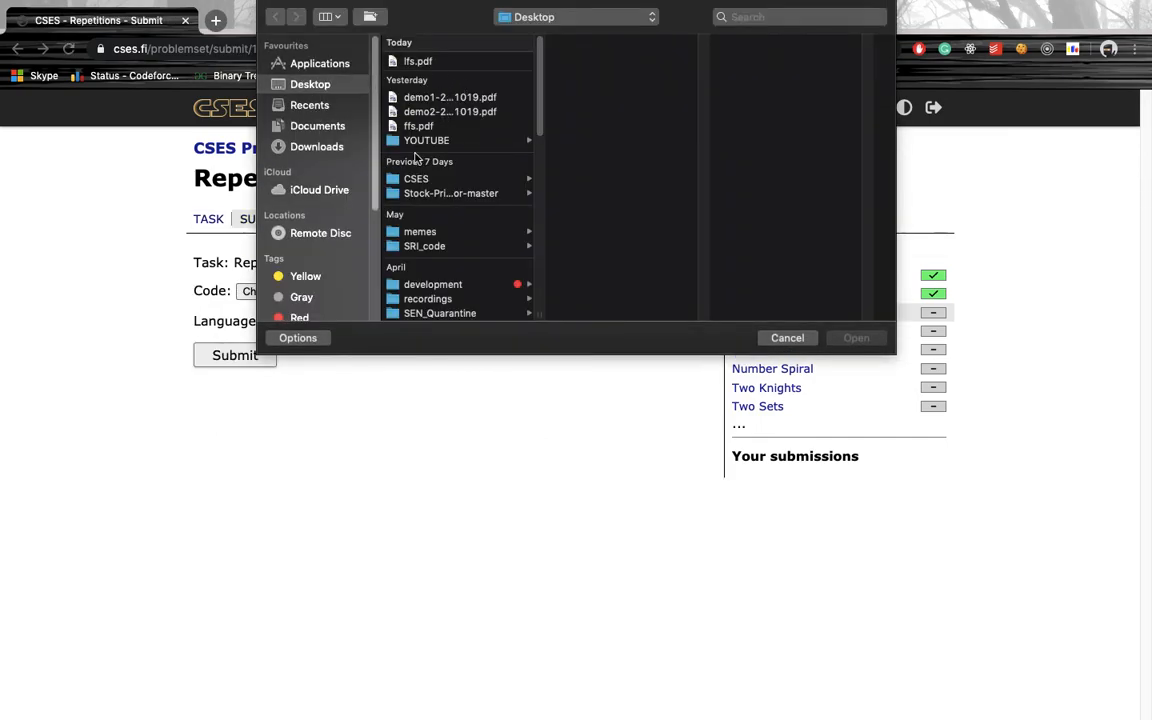
left_click(416, 178)
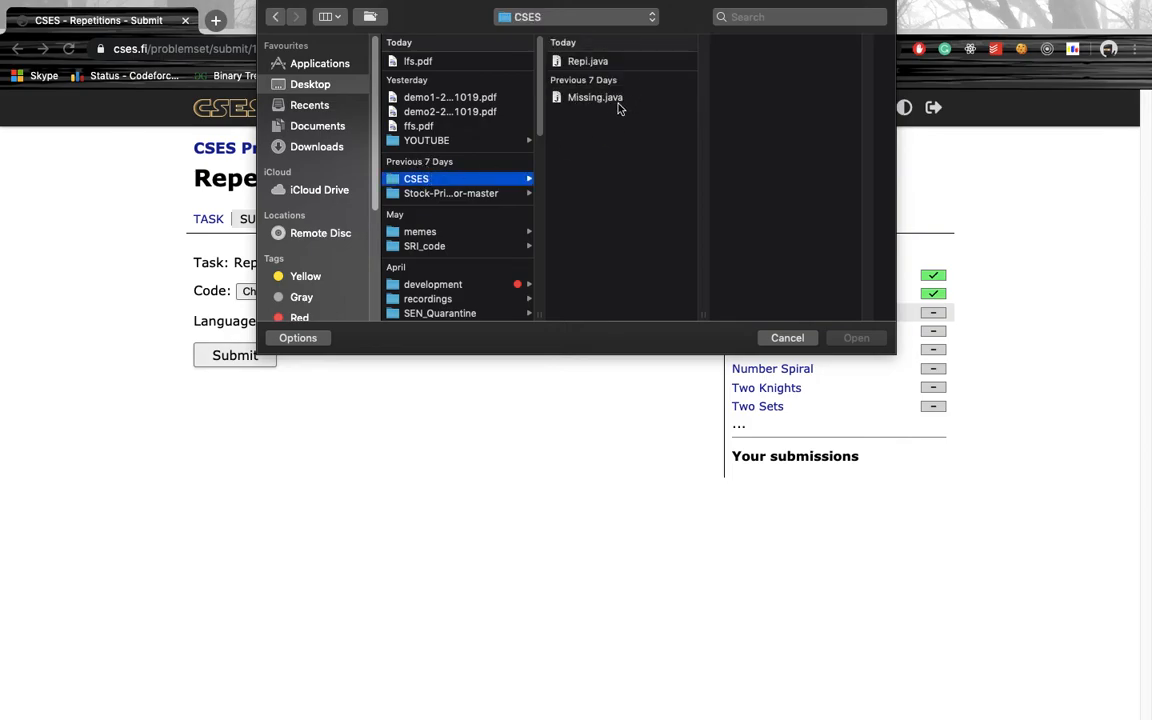
left_click(588, 61)
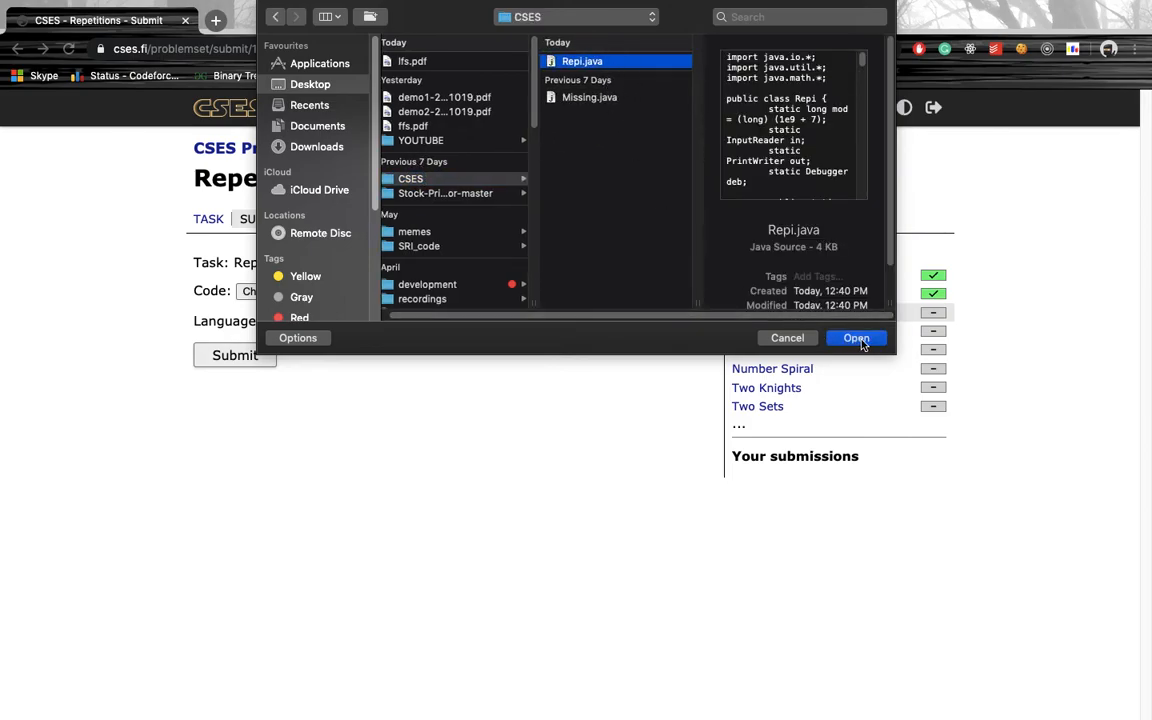
left_click(856, 337)
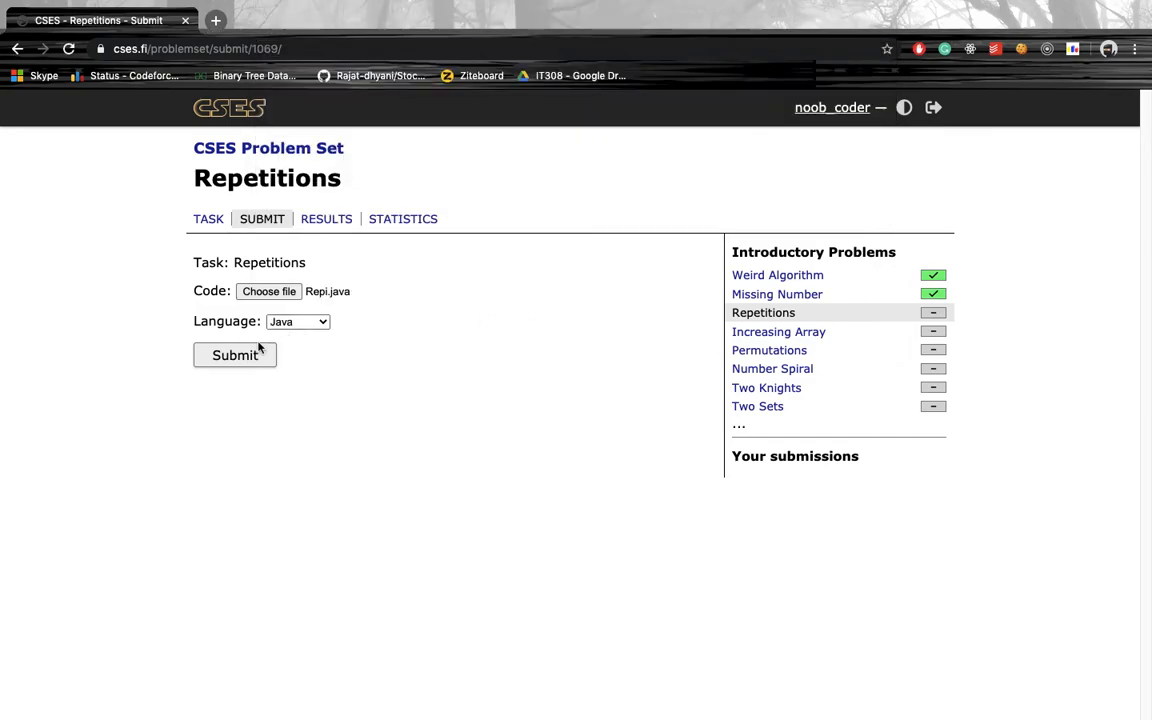
left_click(234, 355)
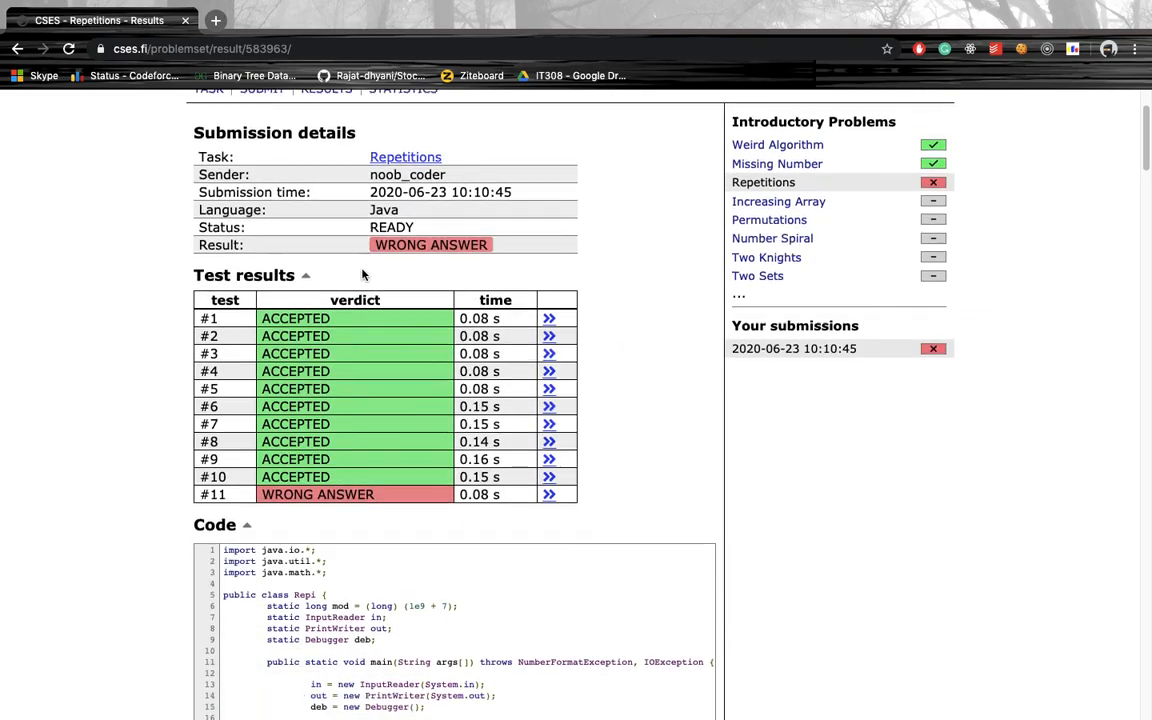
scroll("down", 3)
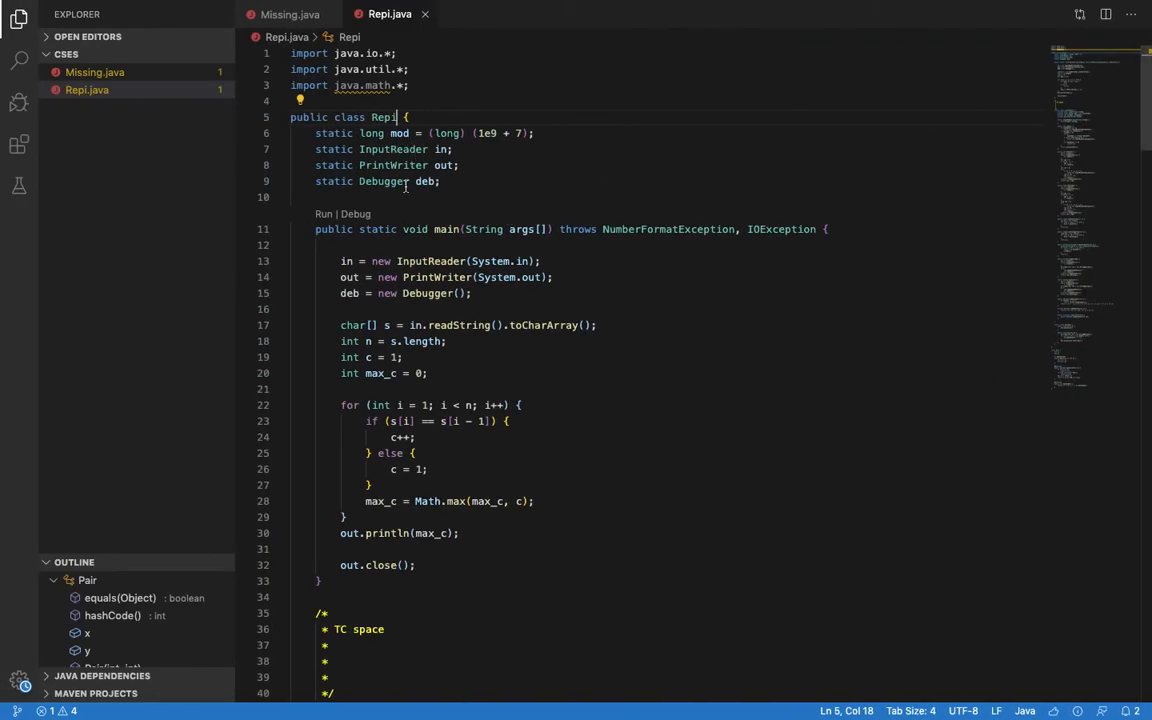
Step: Change the initial value of max_c from 0 to 1 in Repi.java
scroll("down", 3)
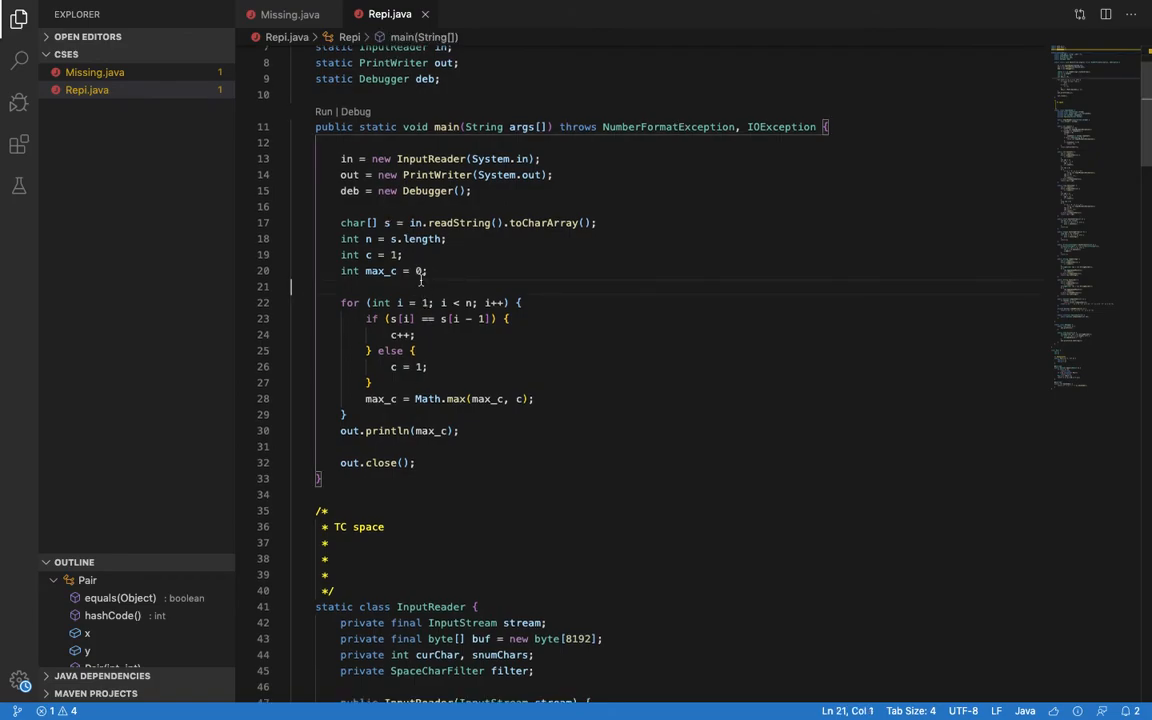
type("1")
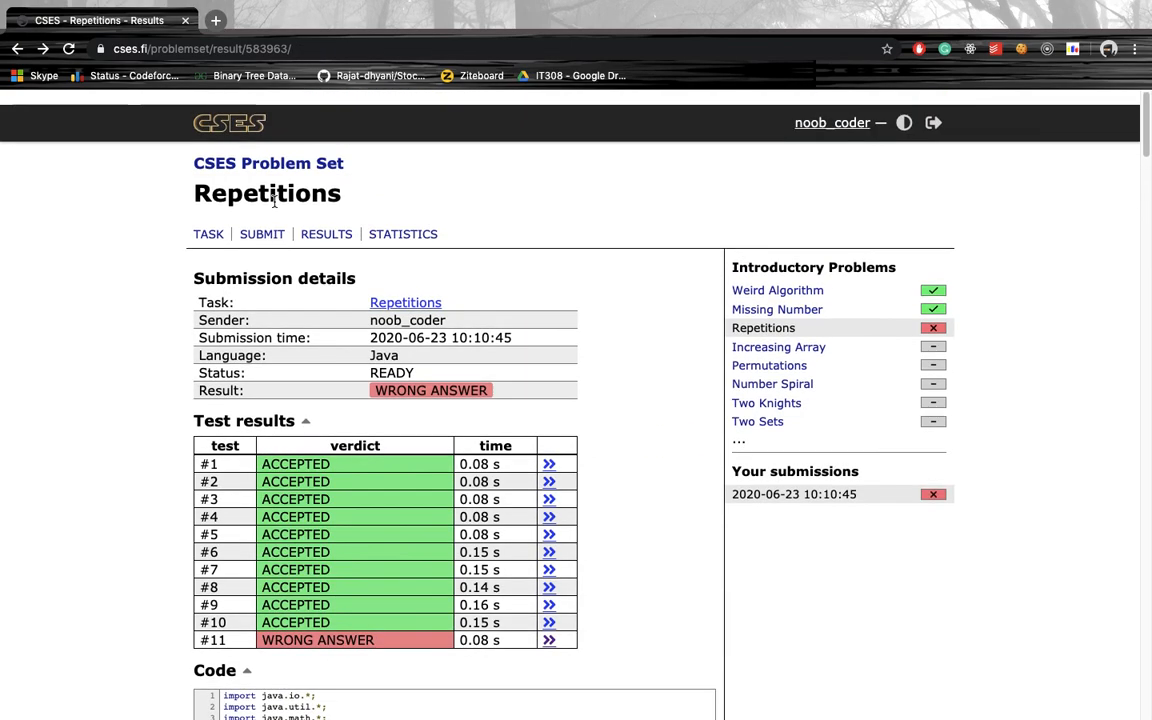
Step: Upload the updated Repi.java through the Repetitions submission form and submit it
left_click(262, 234)
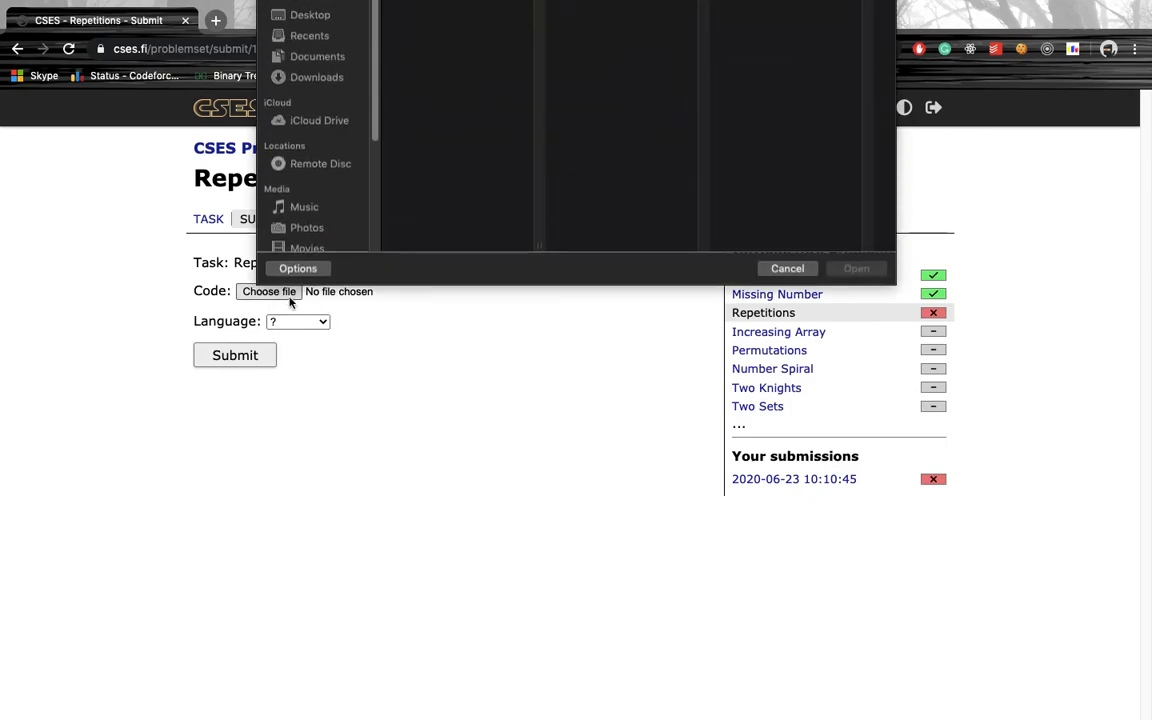
left_click(423, 61)
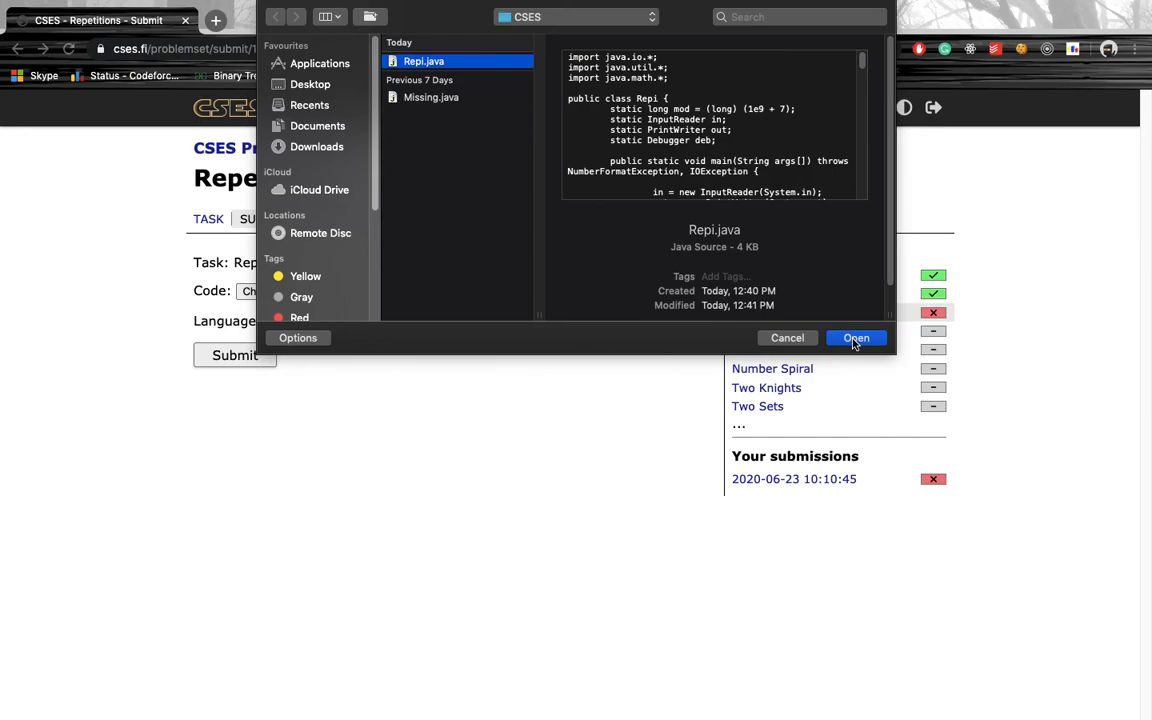
left_click(856, 338)
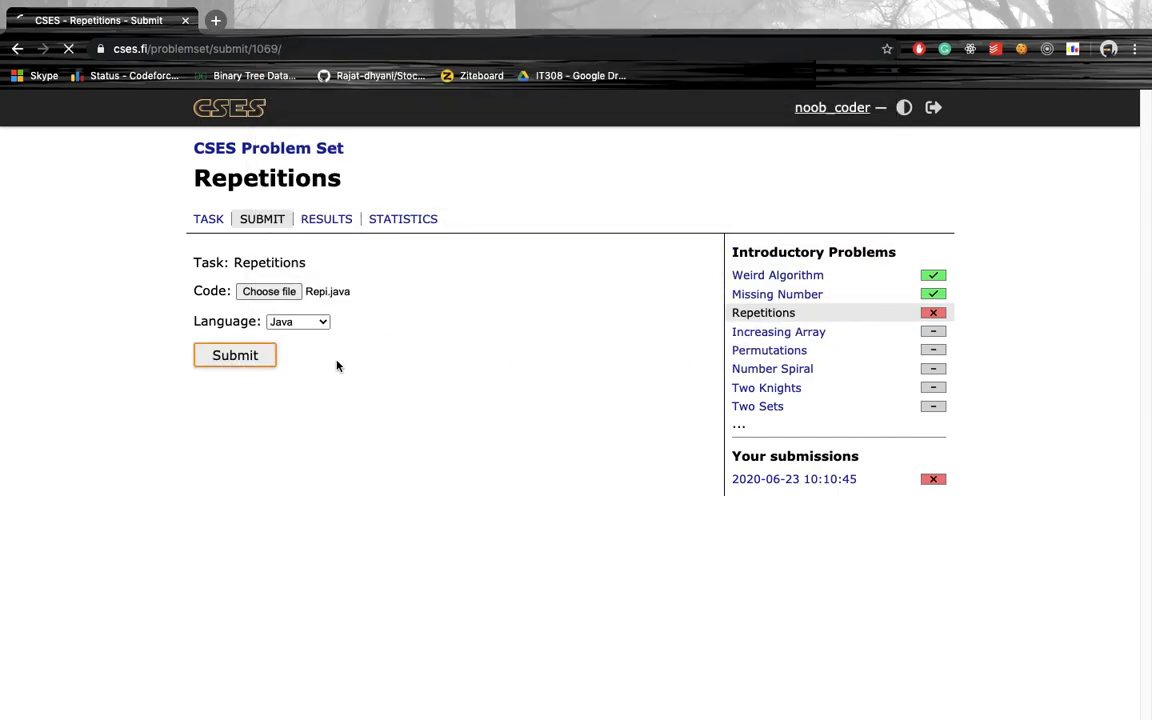
left_click(234, 355)
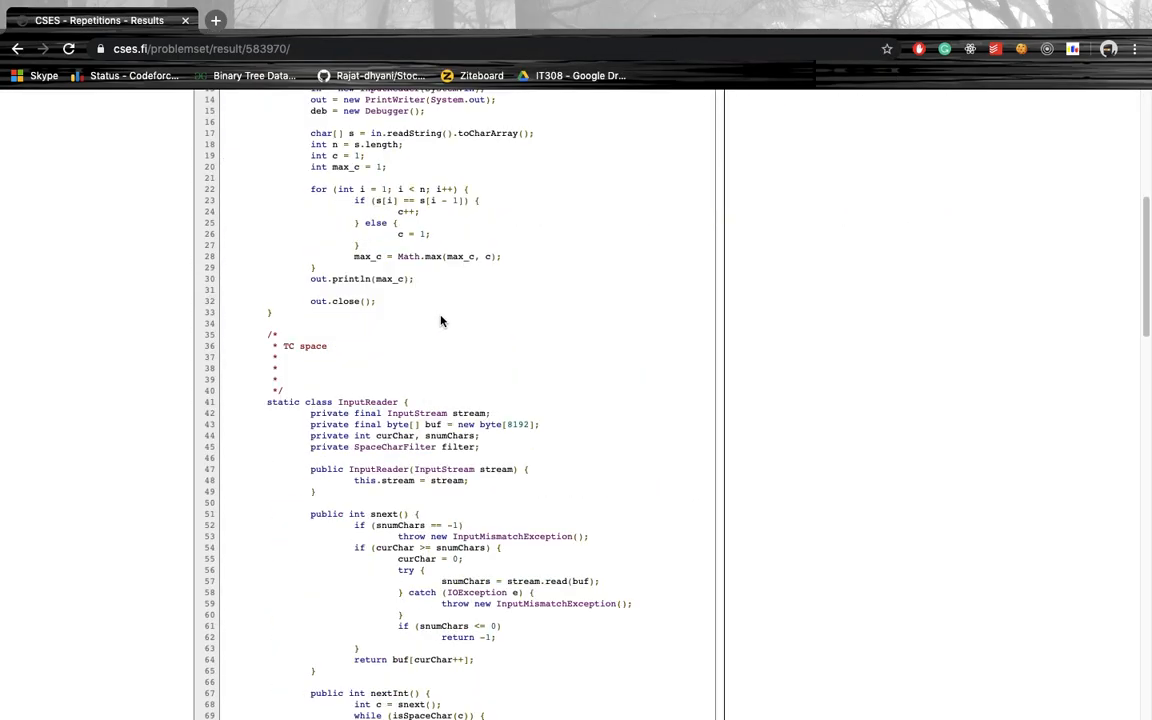